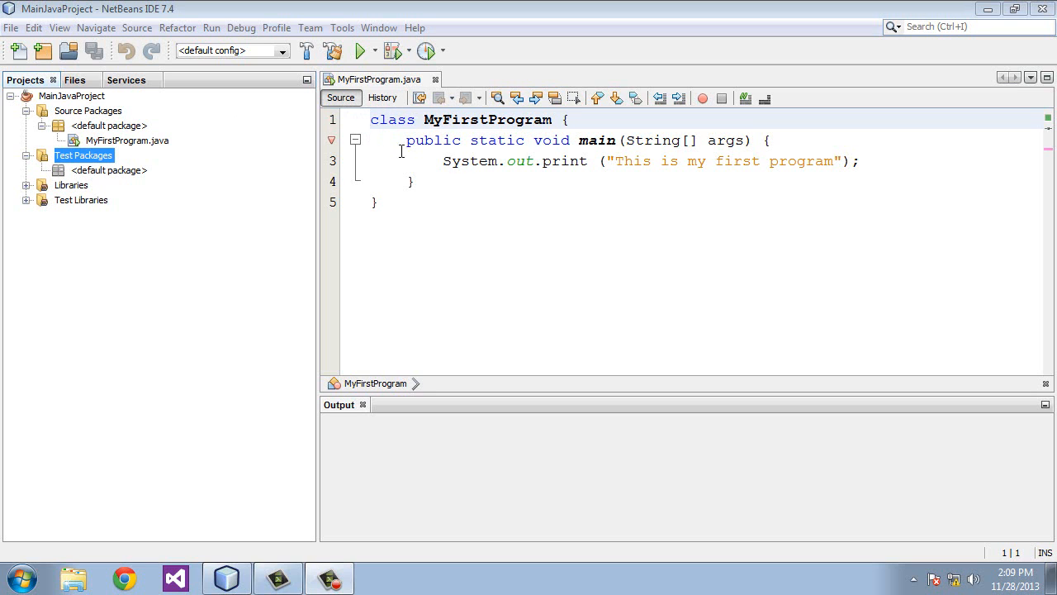
- Create an empty Java file named TestingVariables in the MainJavaProject project
left_click(377, 201)
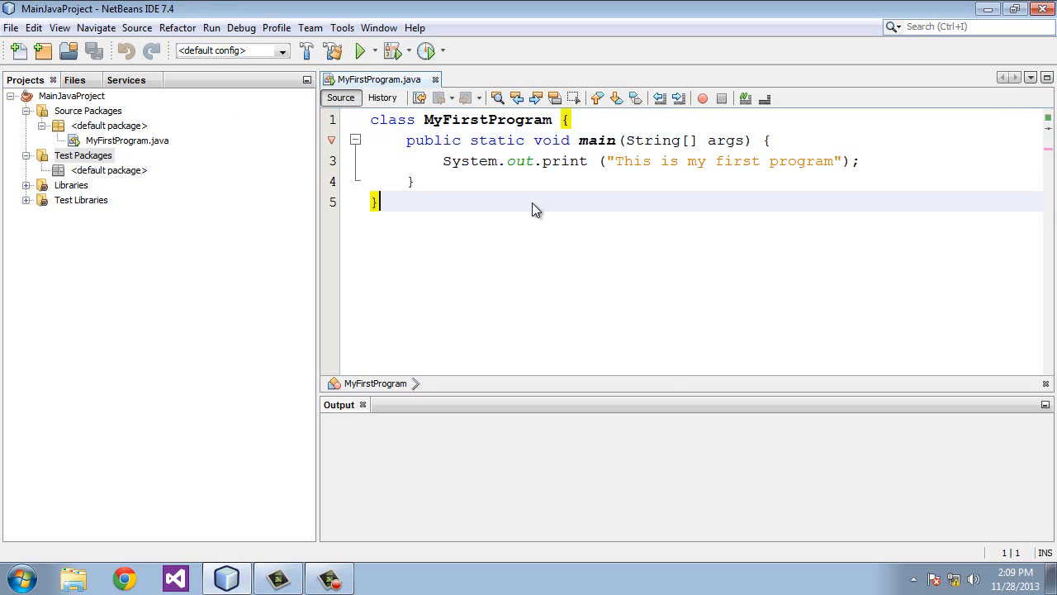
left_click(71, 95)
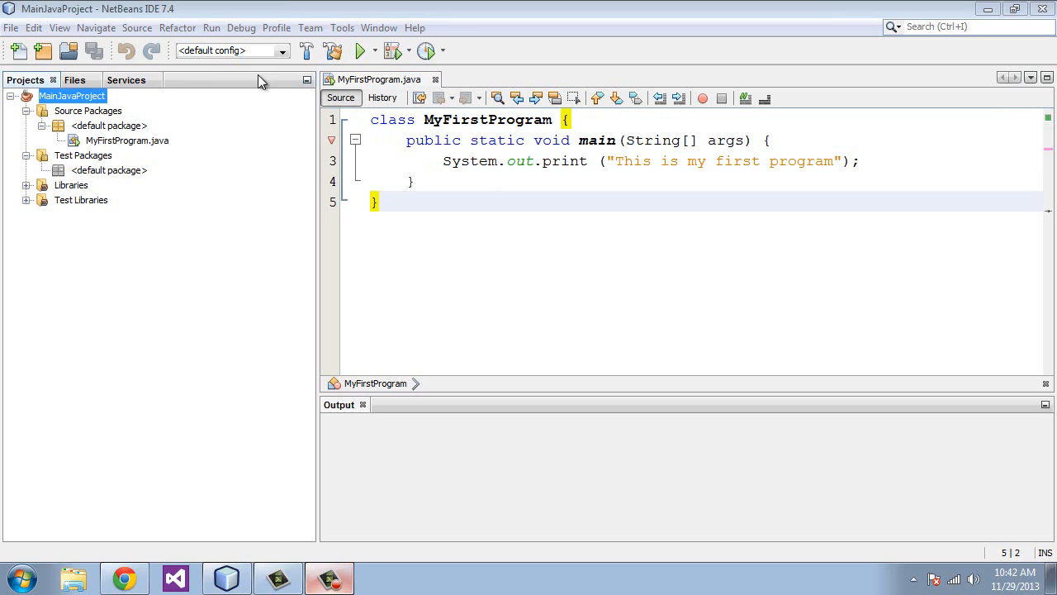
right_click(72, 95)
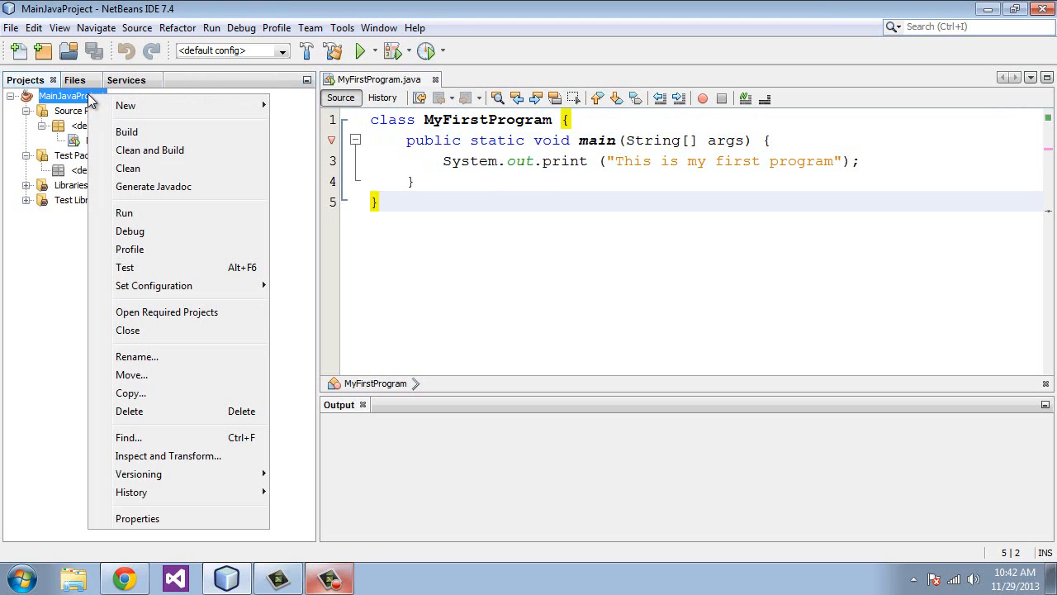
mouse_move(193, 105)
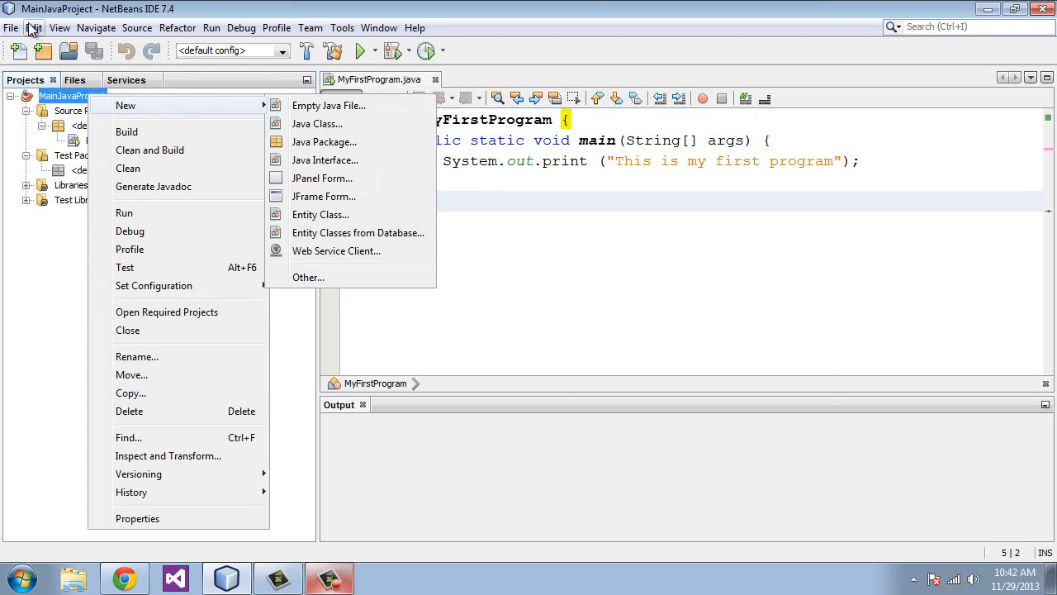
left_click(328, 105)
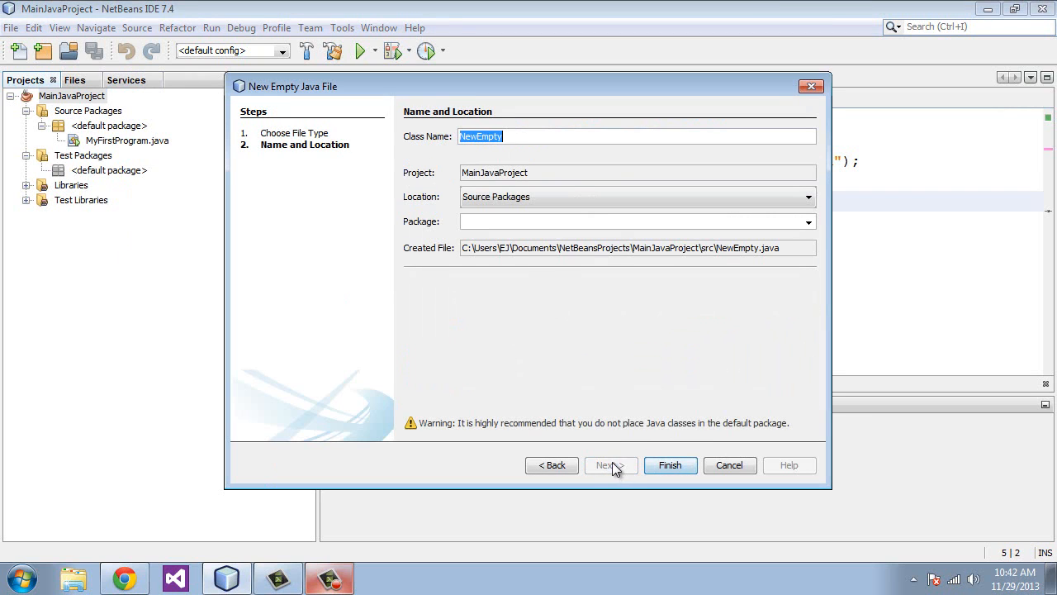
type("TestingVariable")
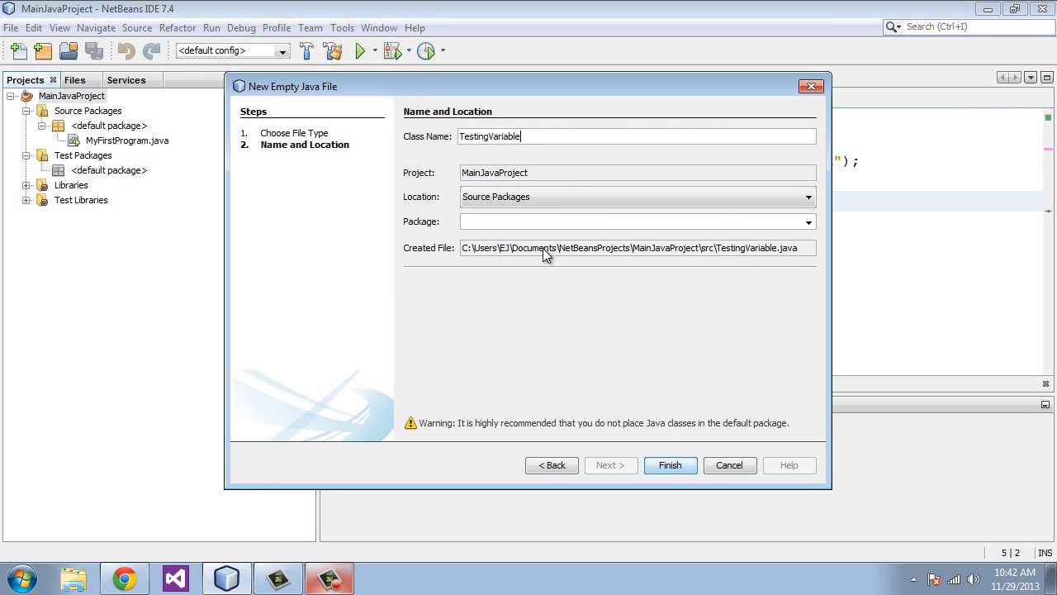
left_click(669, 465)
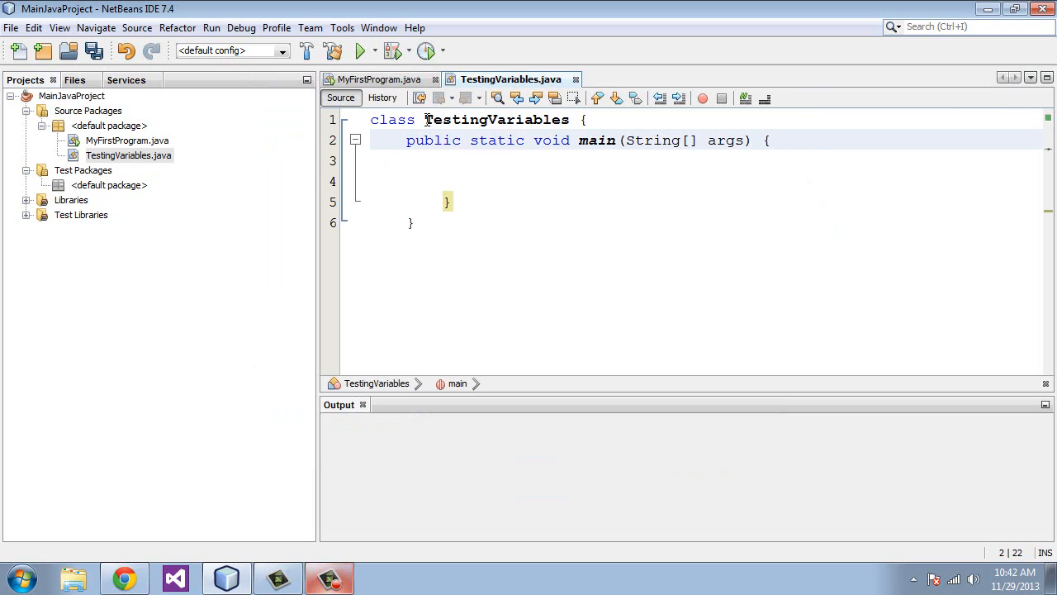
- Clear the extra lines inside main and begin a declaration with 'int'
double_click(494, 119)
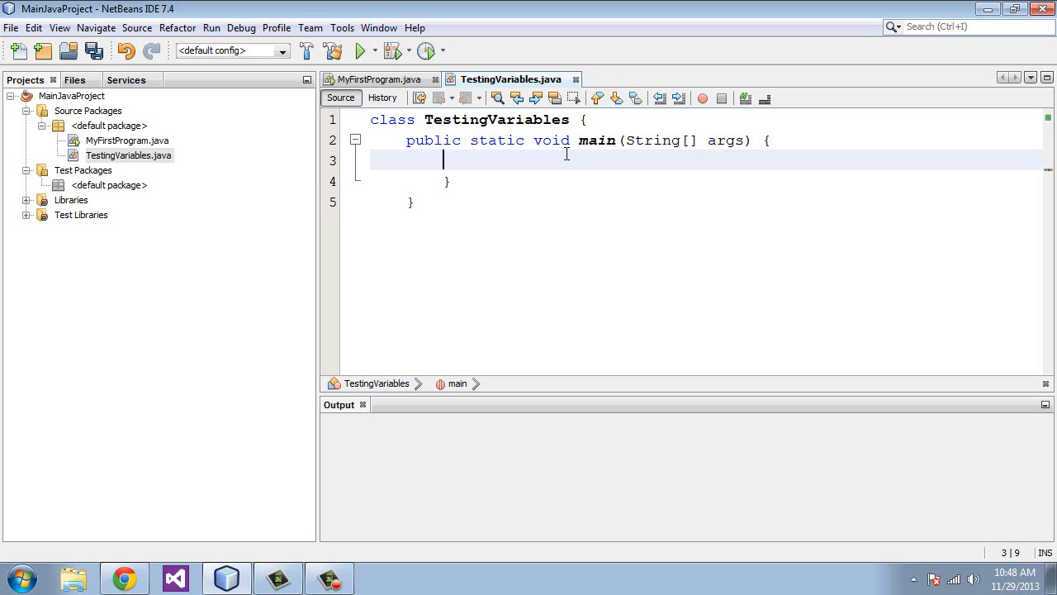
type("int")
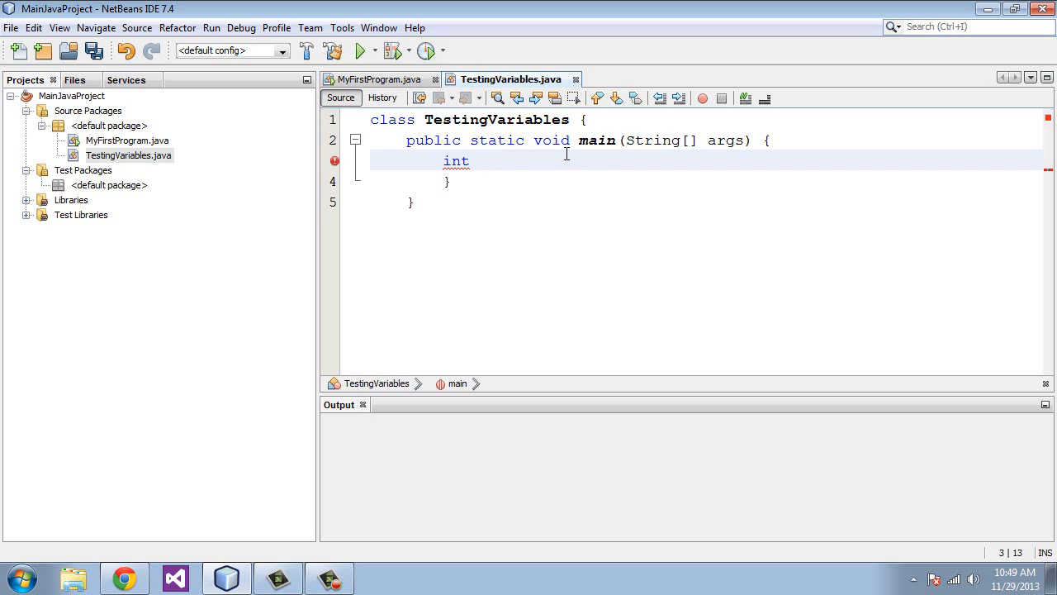
- Declare int touchdown, then assign touchdown = 6 on the next line
type("t")
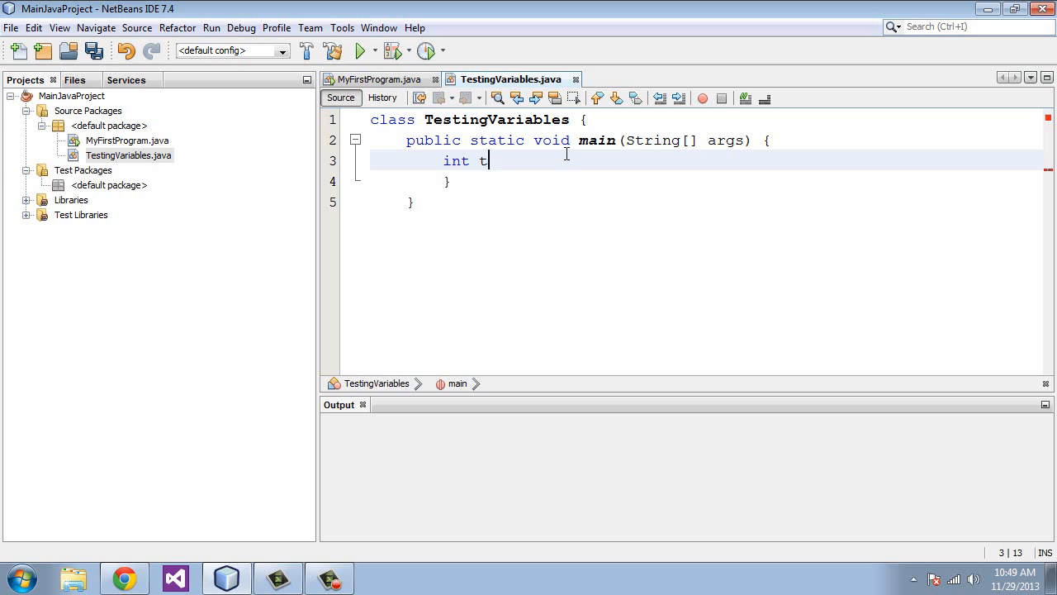
type("ouchdo")
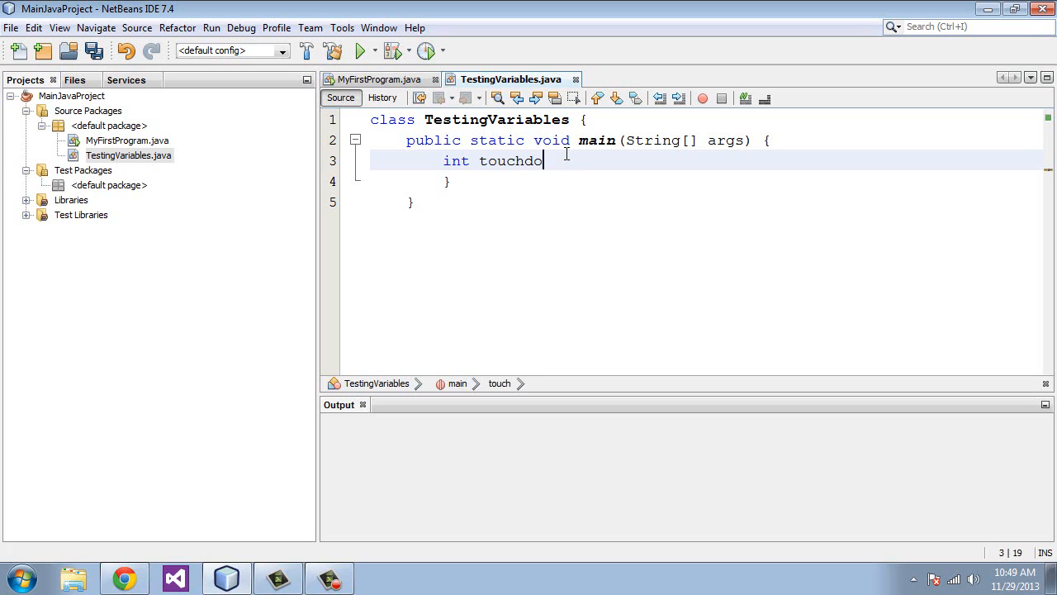
type("wn")
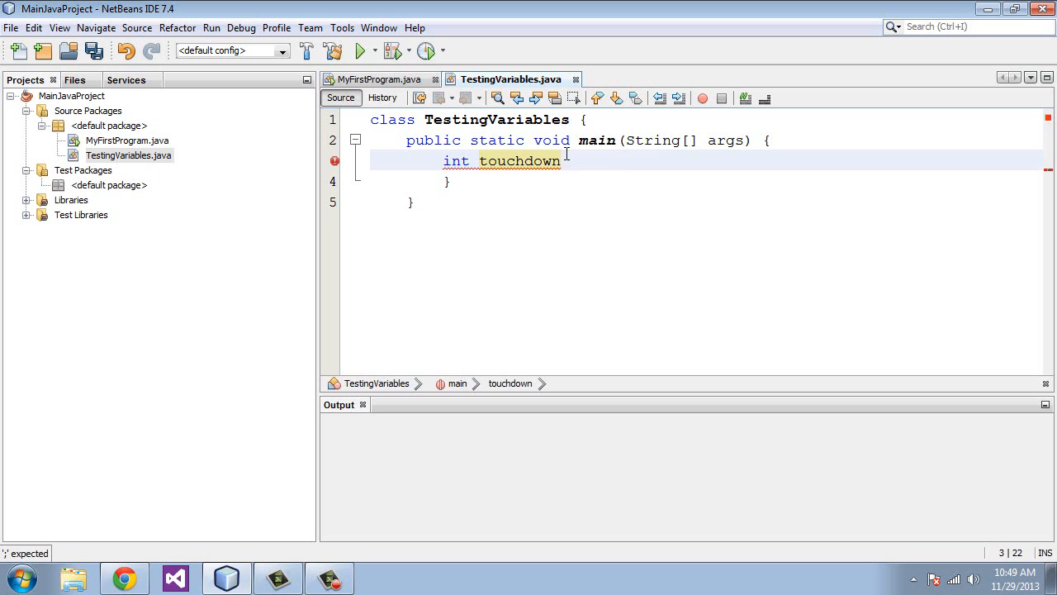
type(";")
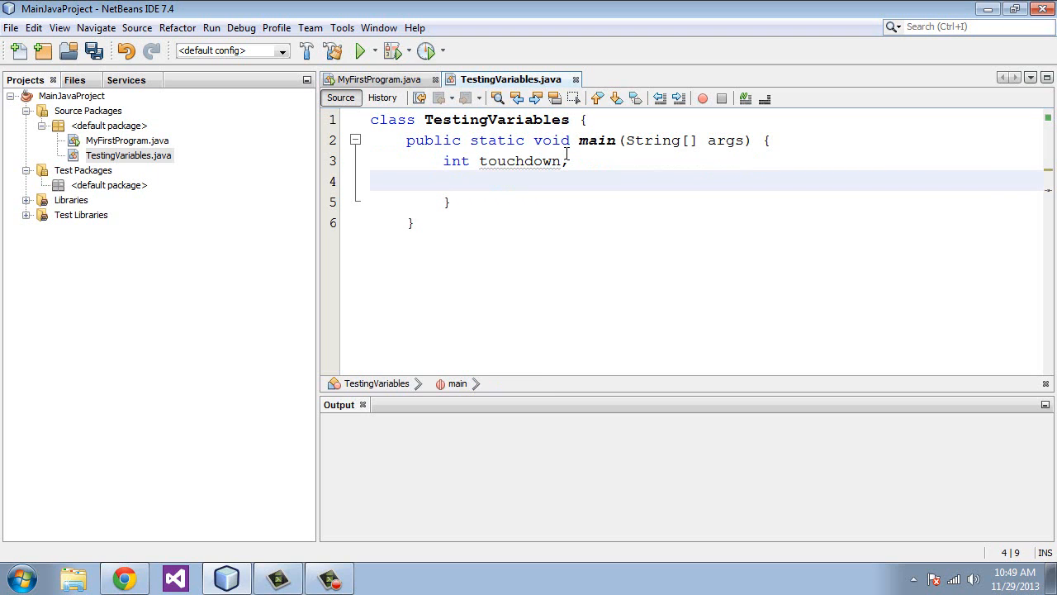
type("tou")
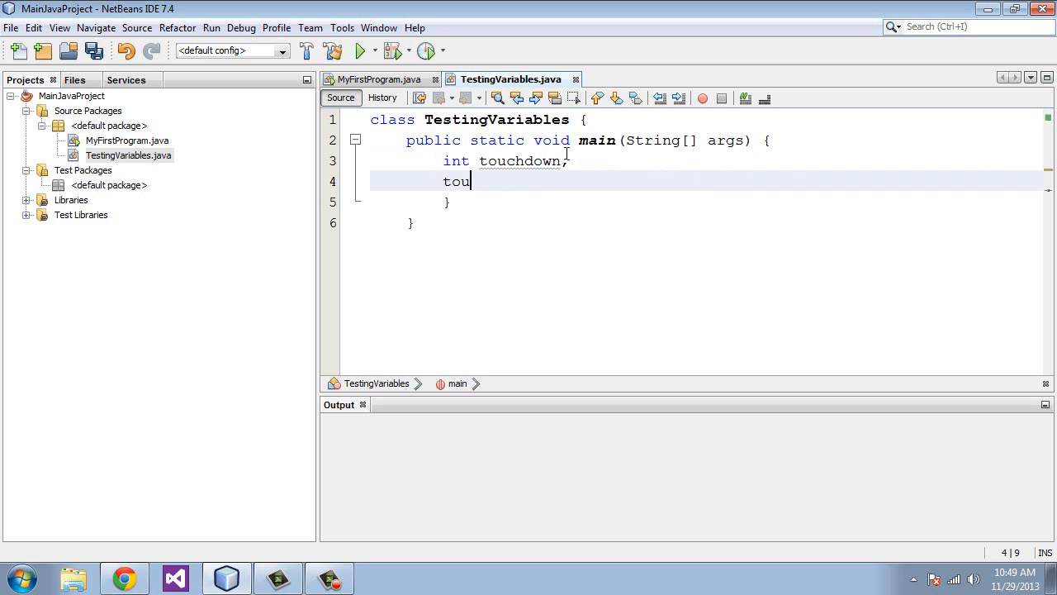
type("chdown =")
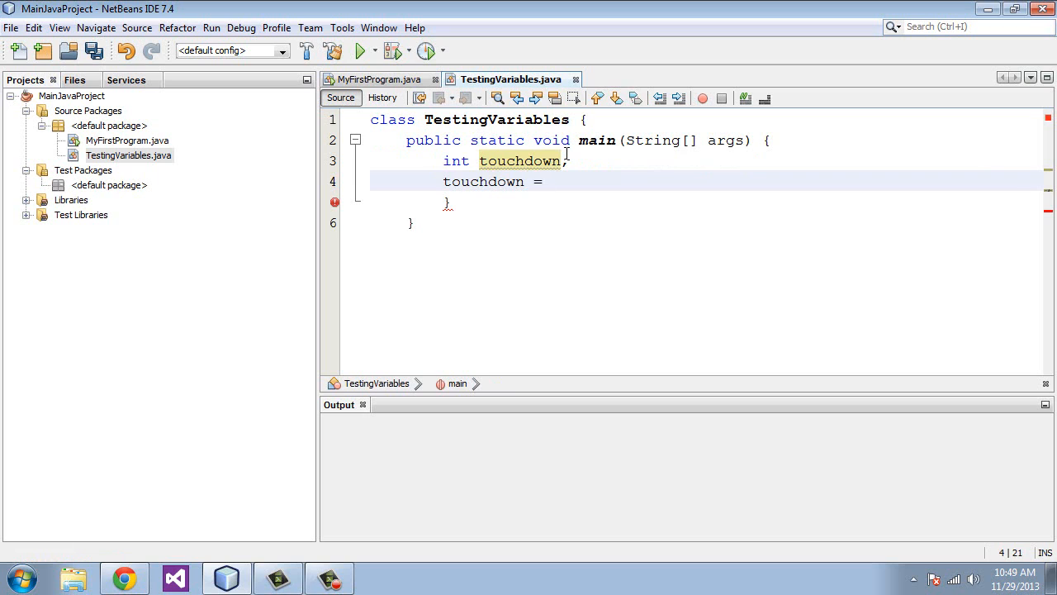
type("6;")
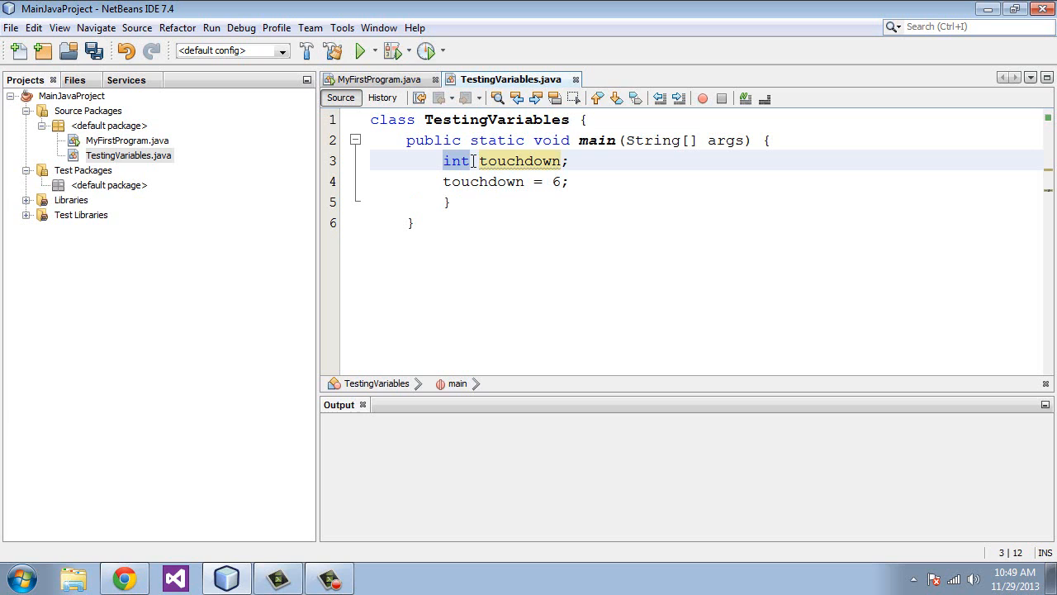
mouse_move(520, 161)
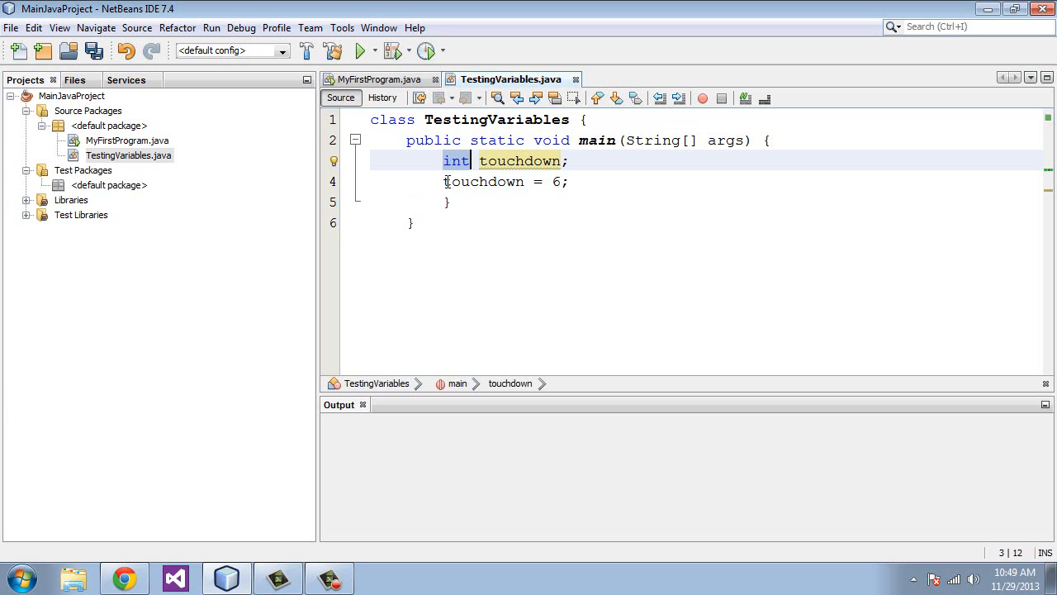
left_click(451, 181)
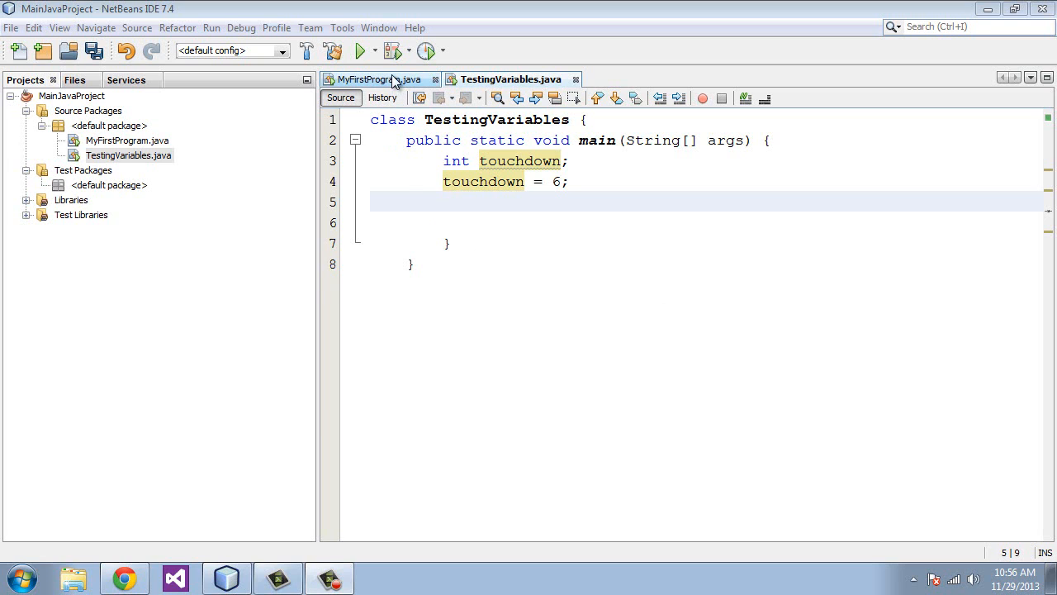
- Copy the System.out.print line from MyFirstProgram and make it print touchdown
left_click(363, 79)
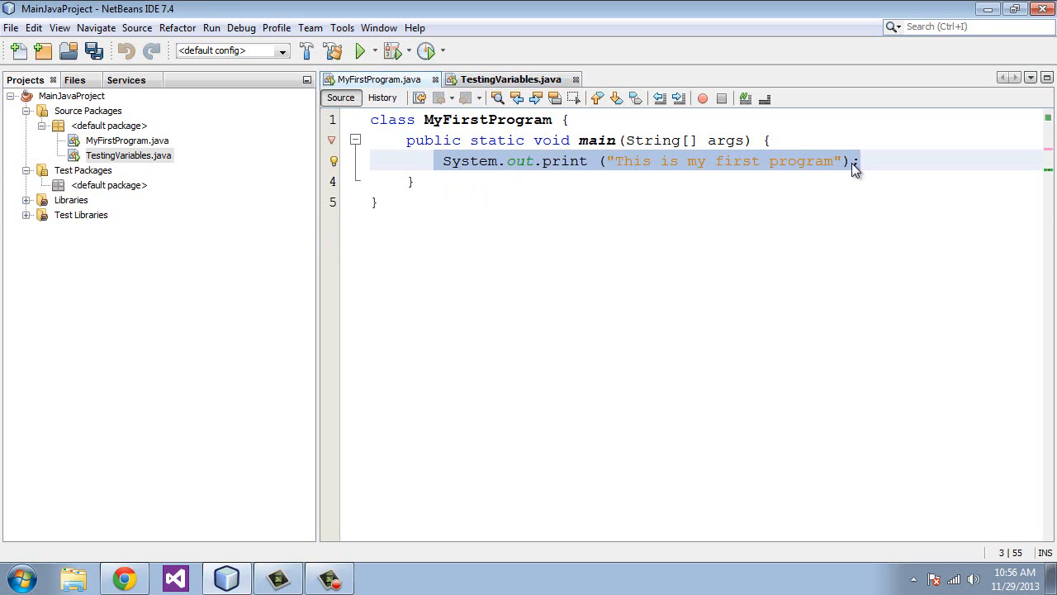
left_click(508, 78)
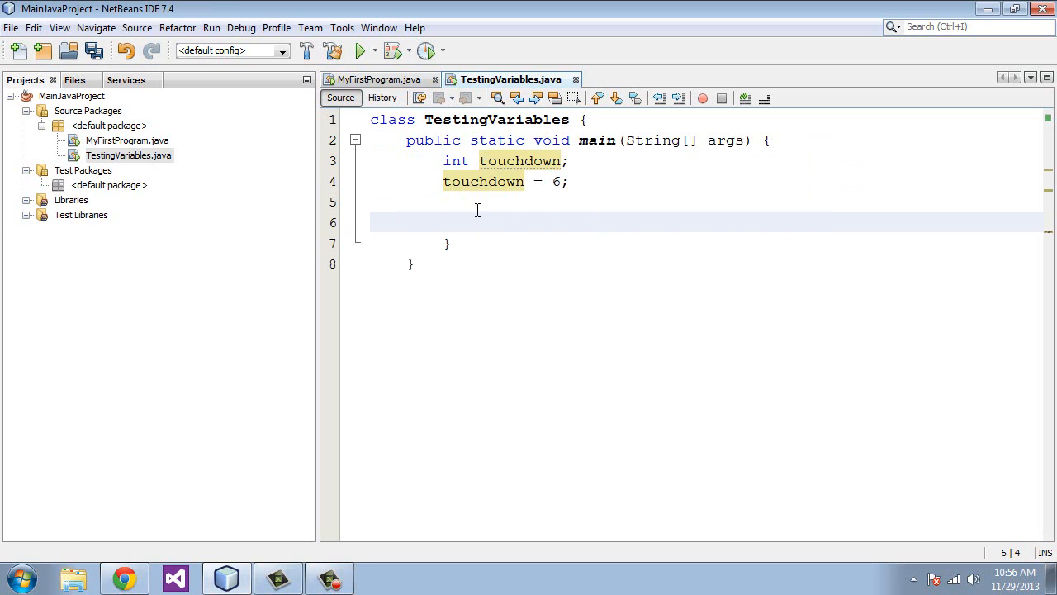
type("System.out.print (\"This is my first program\");")
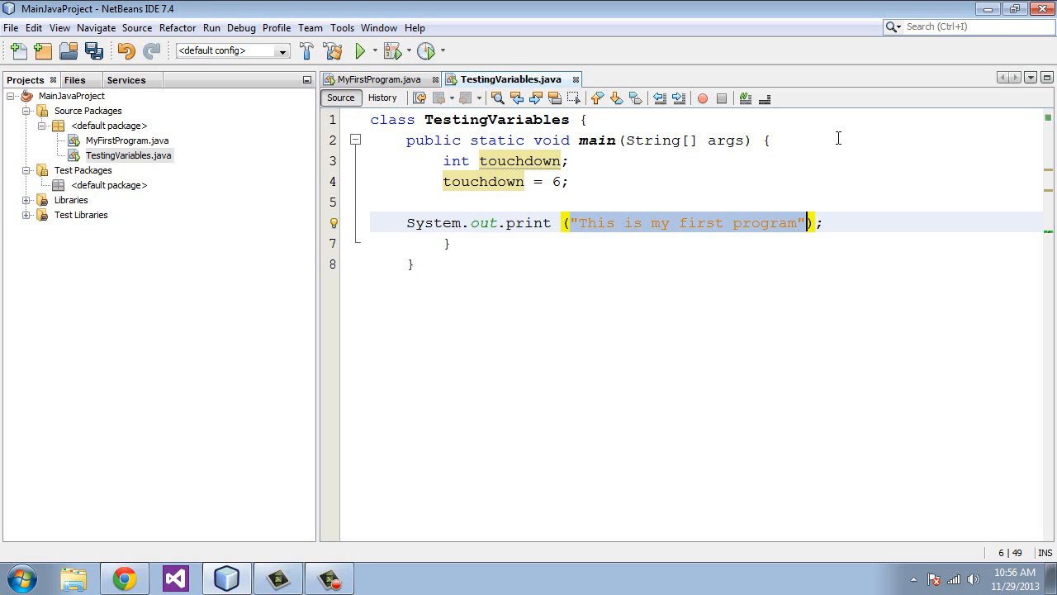
type("touchdown);")
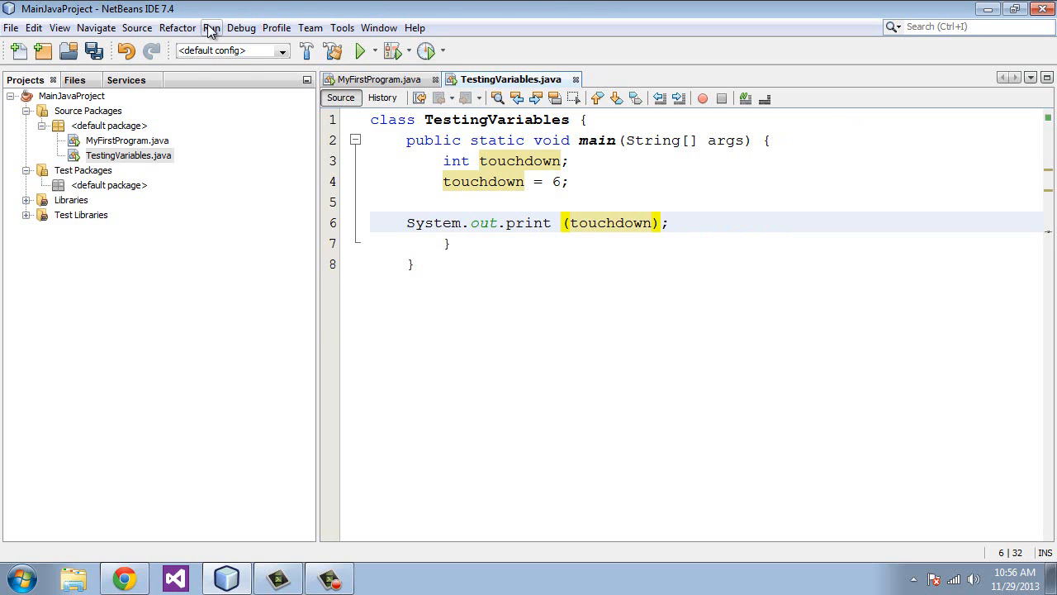
- Run TestingVariables with Run > Run File to print 6
left_click(211, 27)
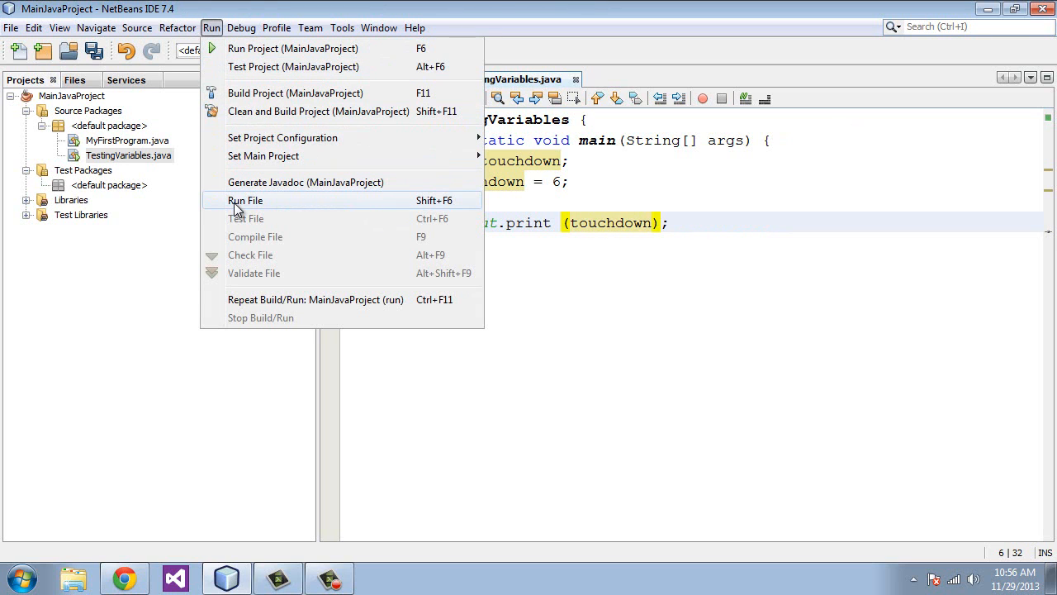
left_click(245, 200)
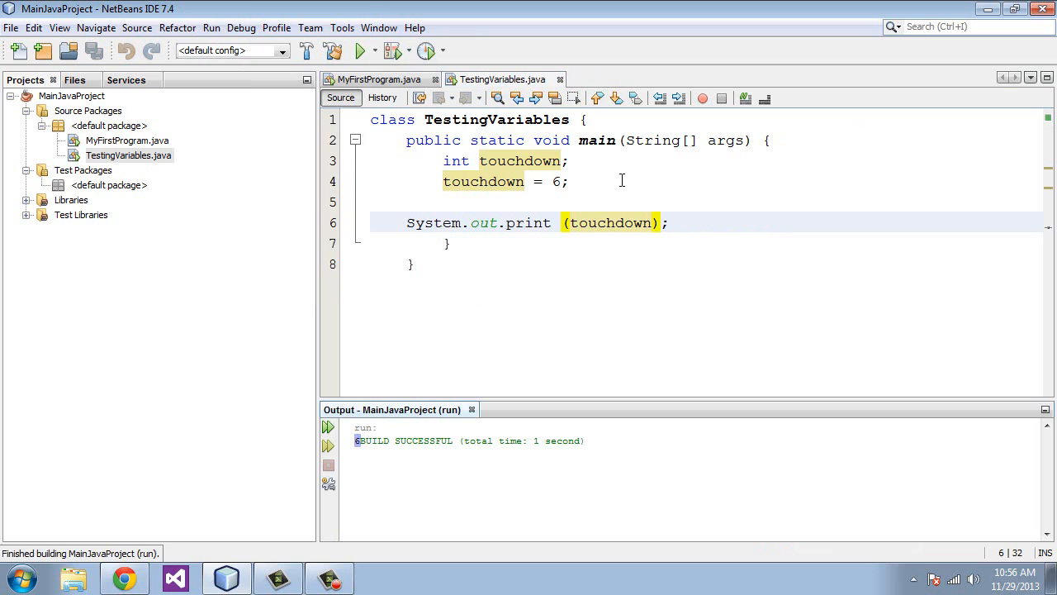
mouse_move(444, 291)
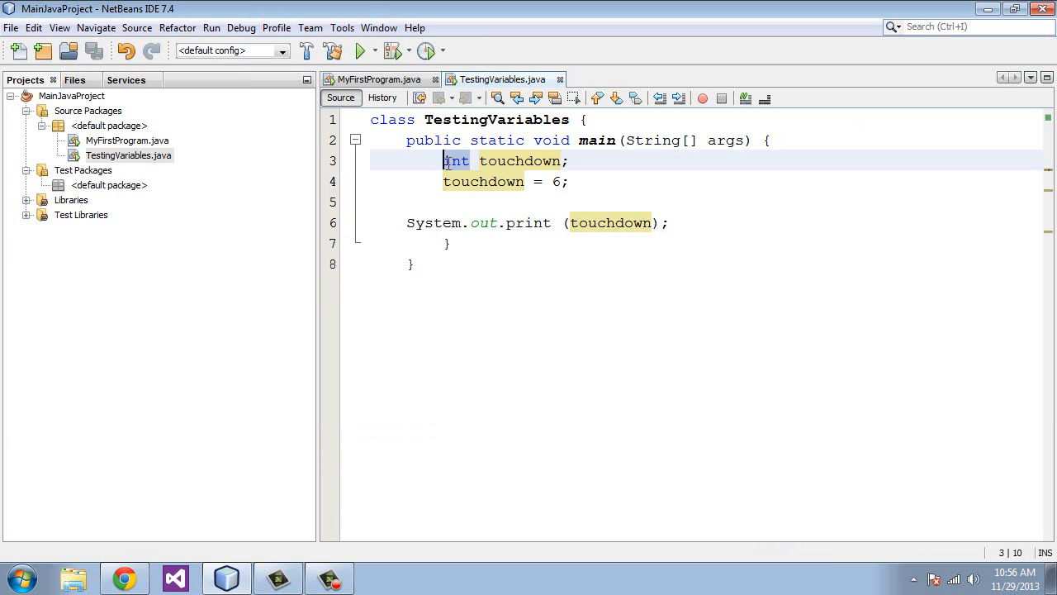
- Change touchdown to a double assigned 6.5 and rerun the file
type("double")
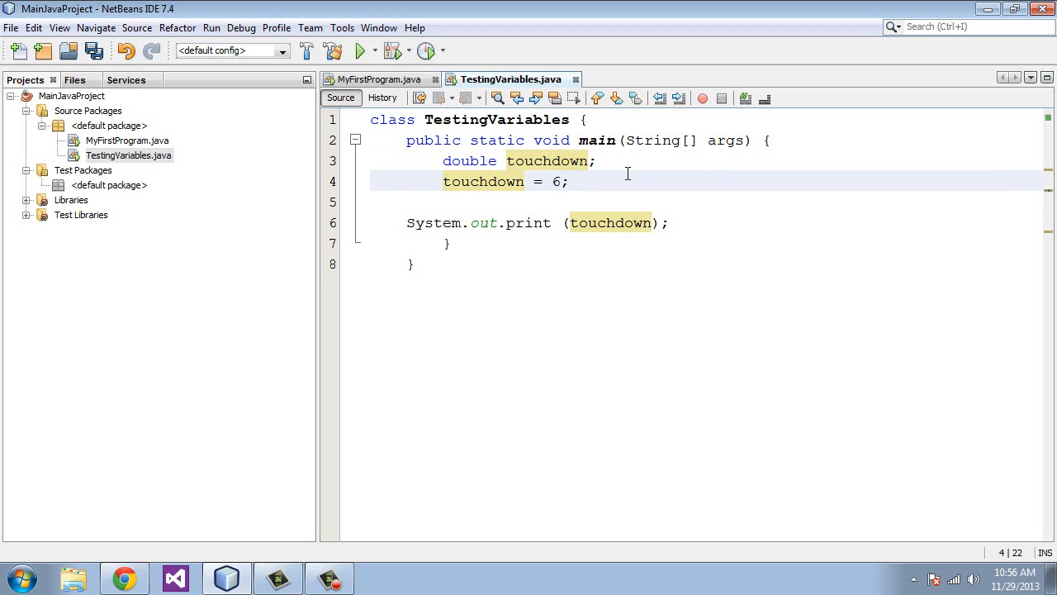
type(".")
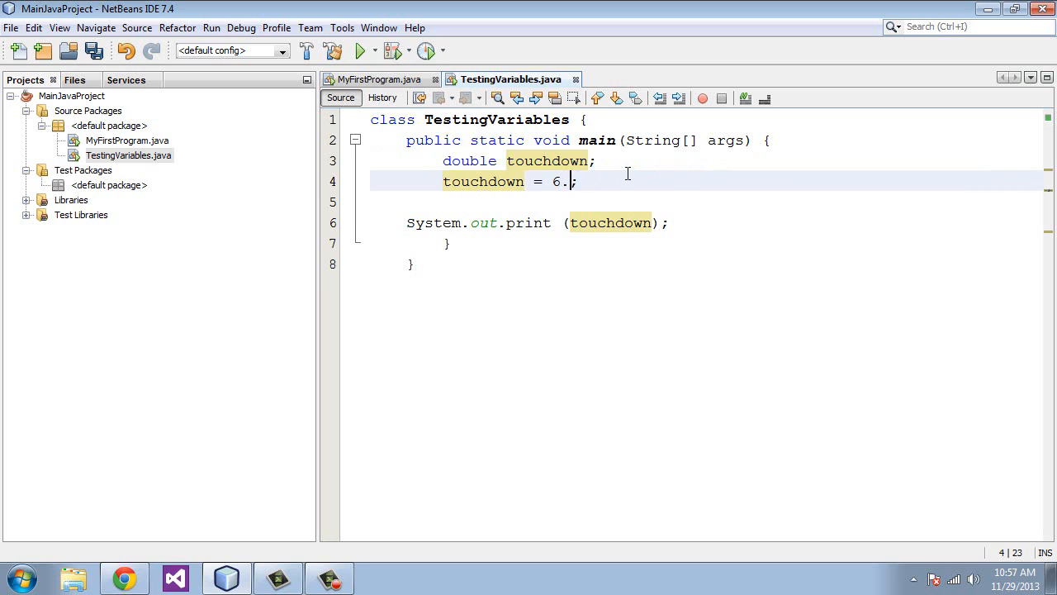
type("5")
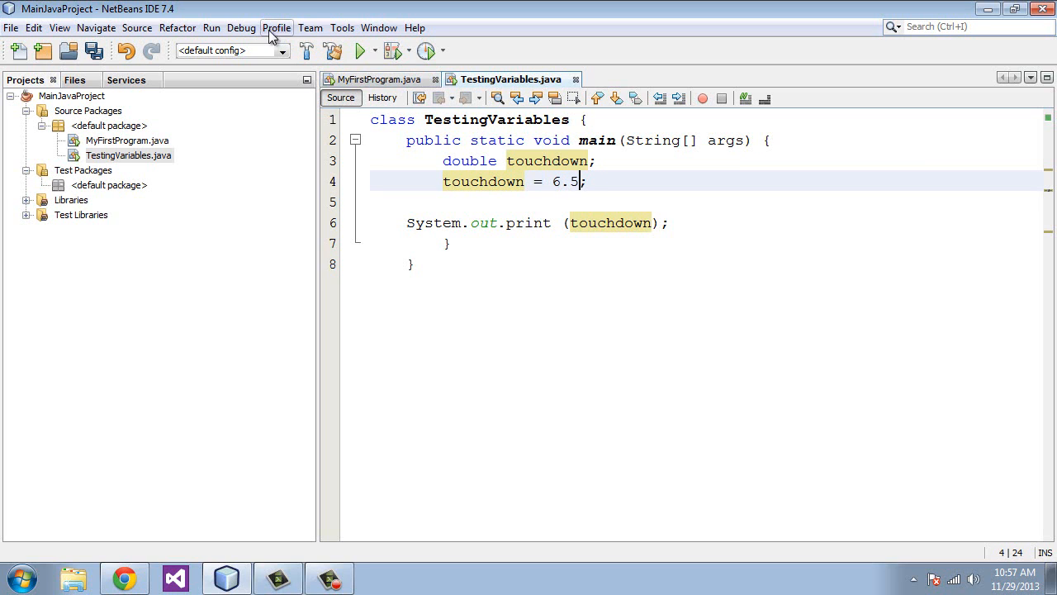
left_click(212, 27)
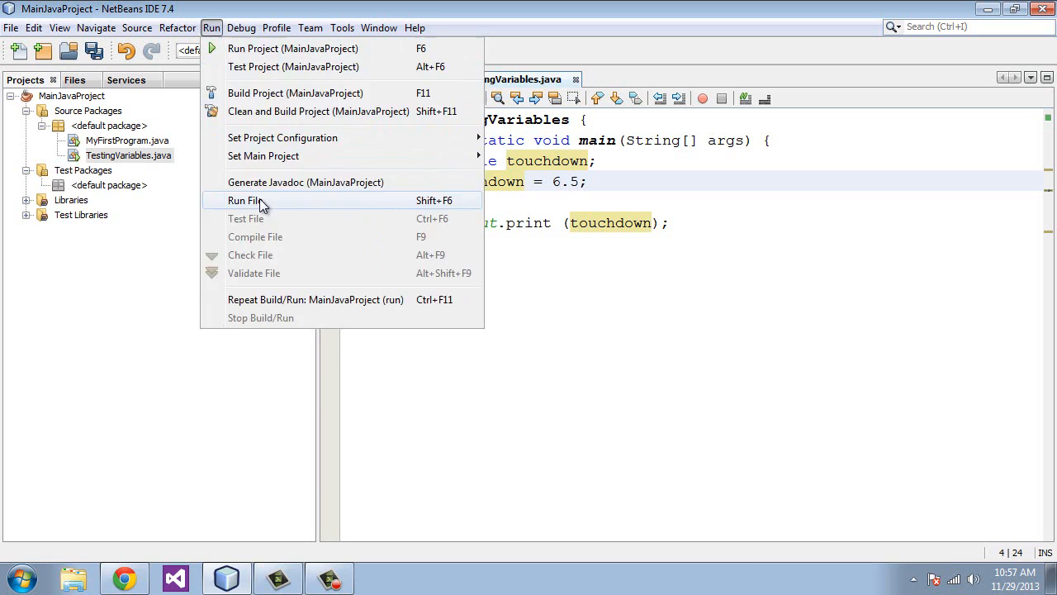
left_click(245, 200)
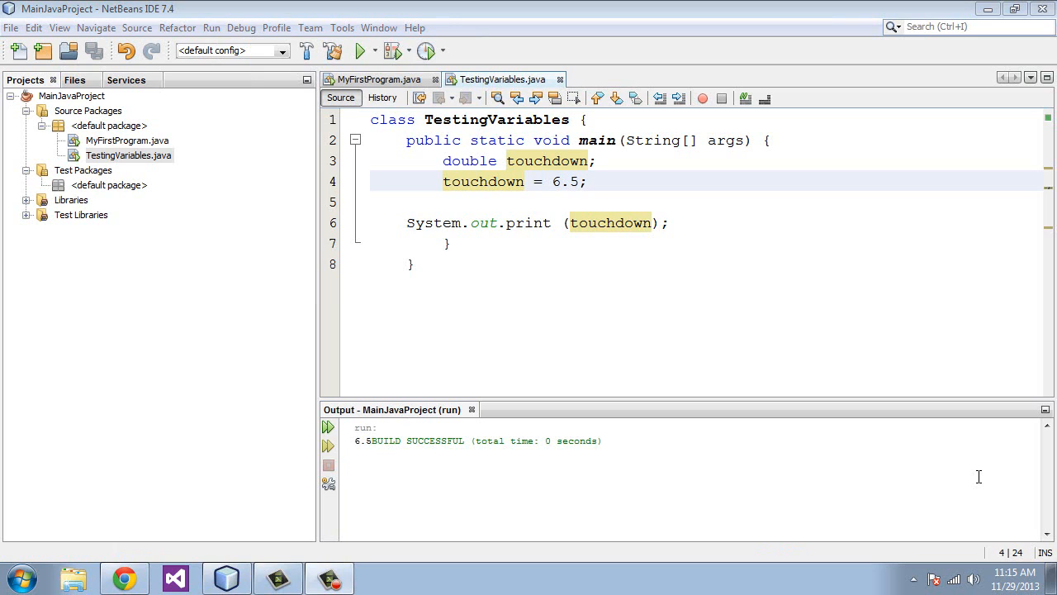
mouse_move(914, 409)
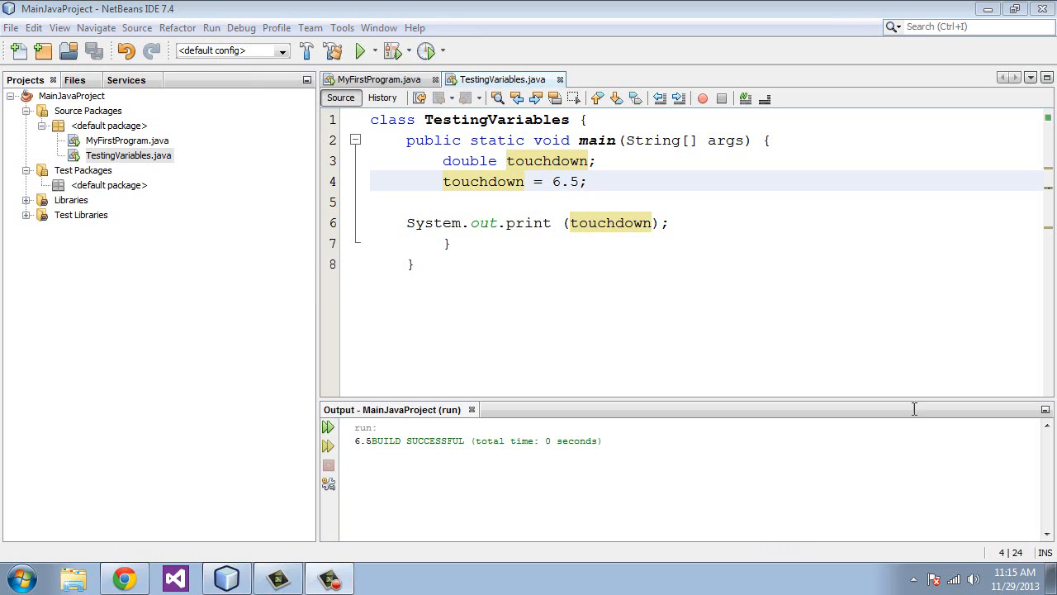
- Change touchdown's type to float and inspect the error on the 6.5 assignment
left_click(471, 160)
type("float")
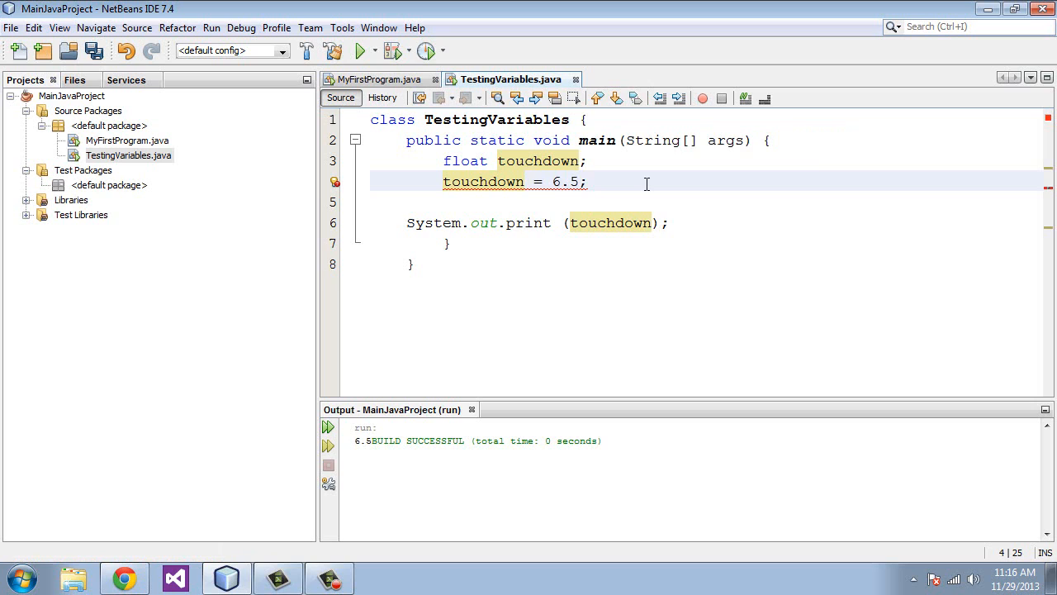
left_click(588, 181)
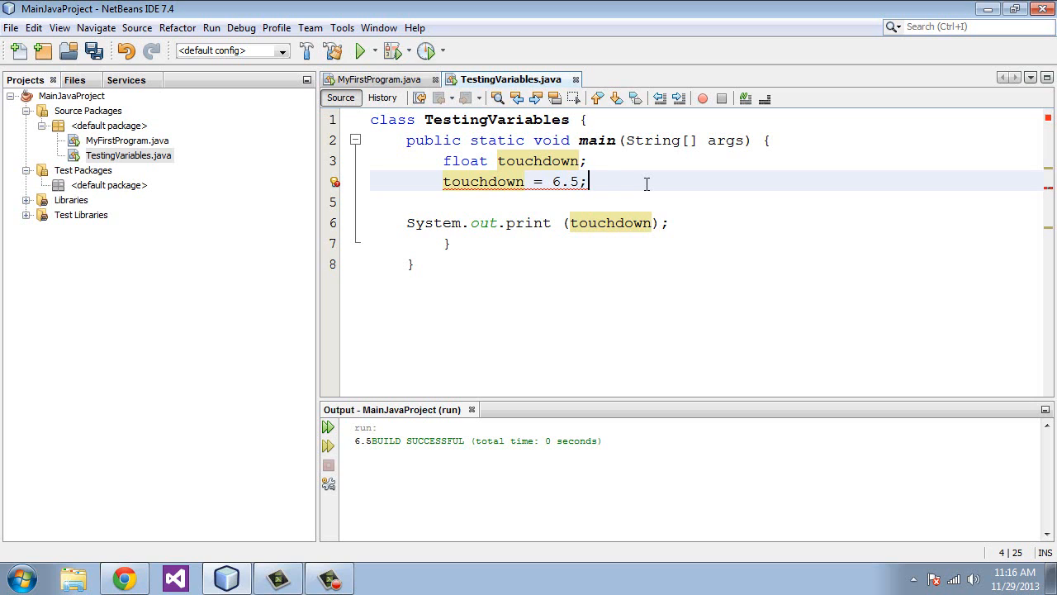
mouse_move(627, 183)
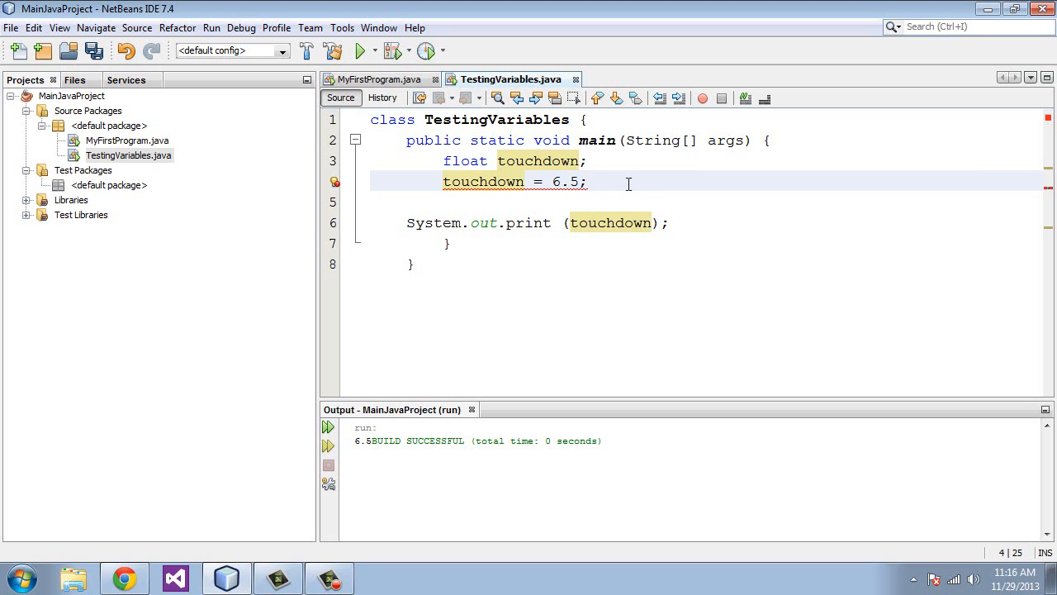
left_click(587, 181)
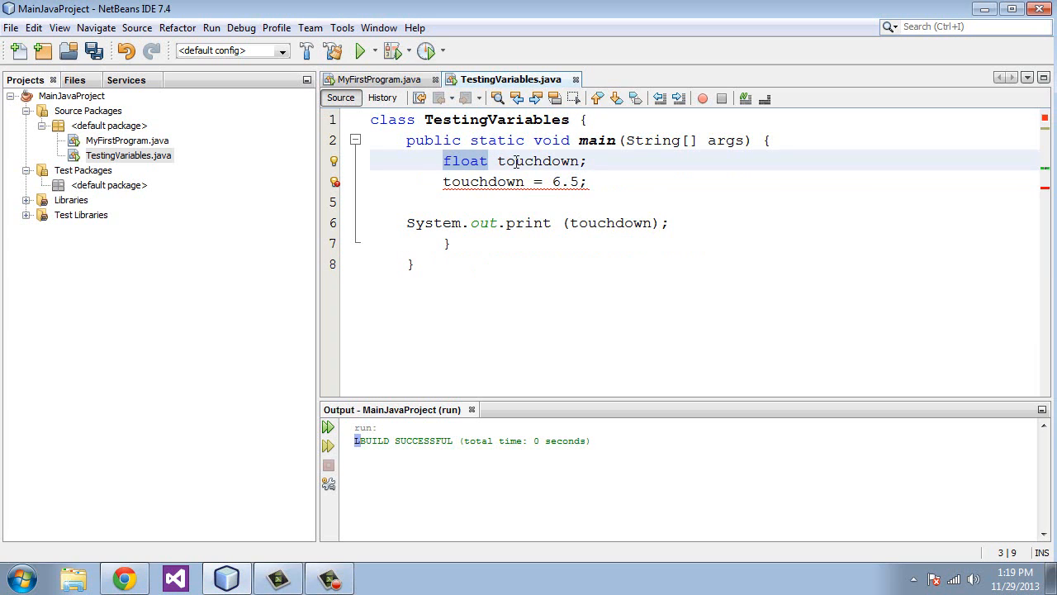
- Declare char letter = 'L', delete the touchdown assignment, and print letter
type("c")
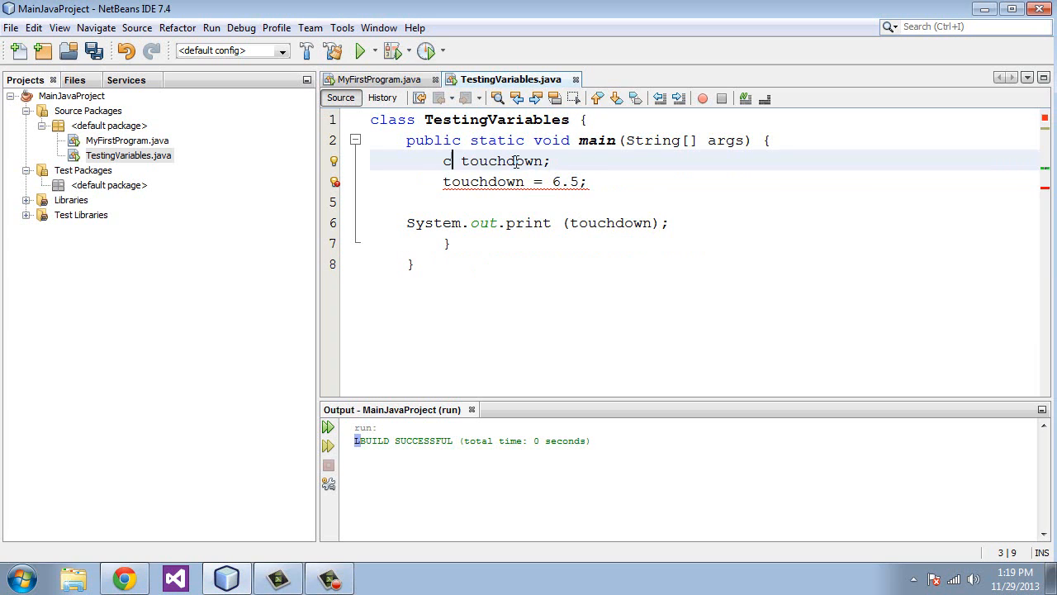
type("har")
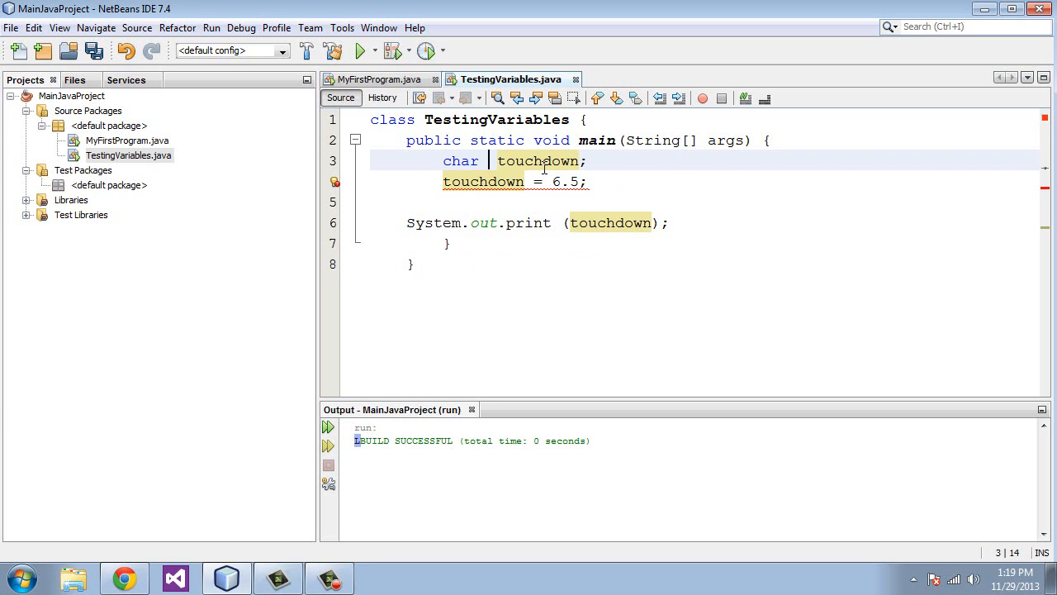
type("l")
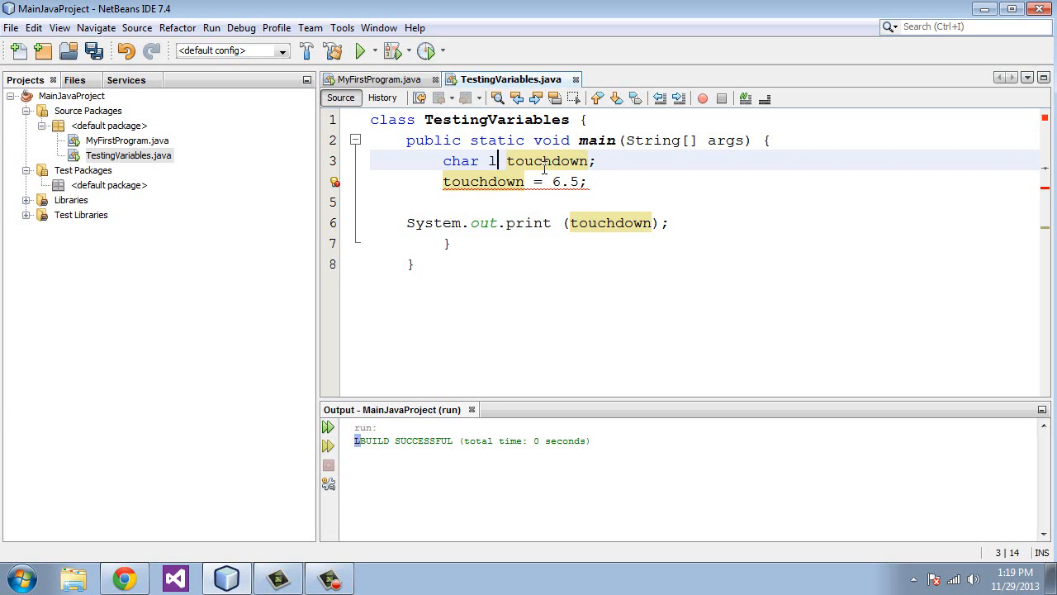
type("etter,")
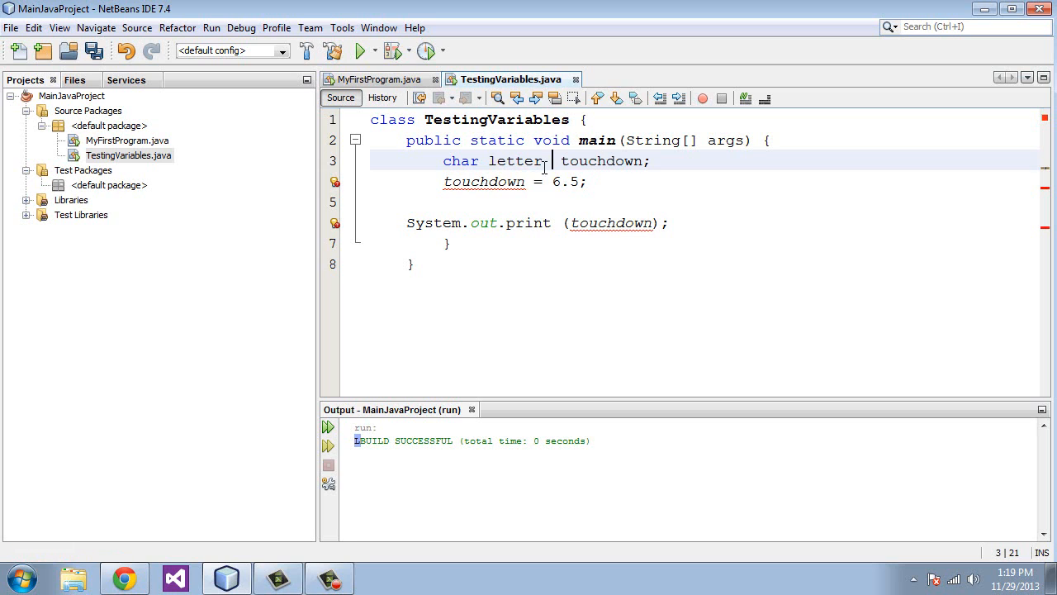
type("=")
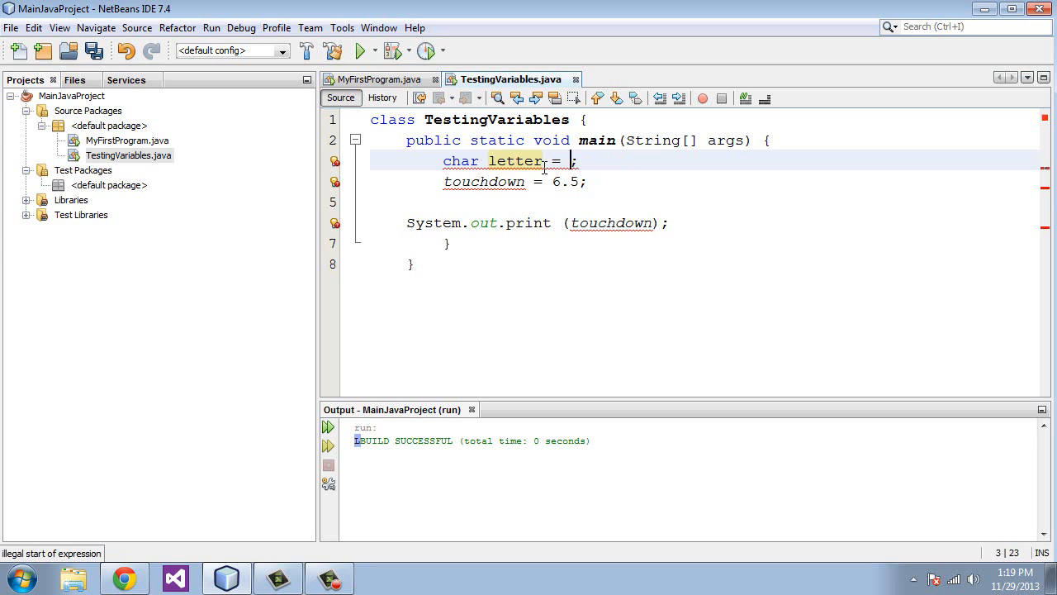
type("\"\"")
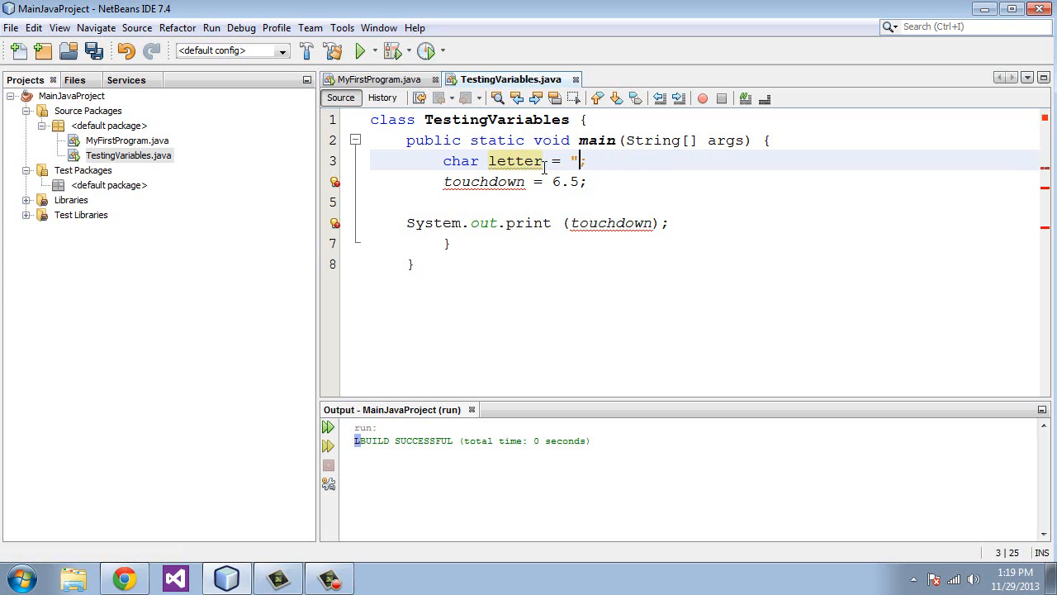
type("'")
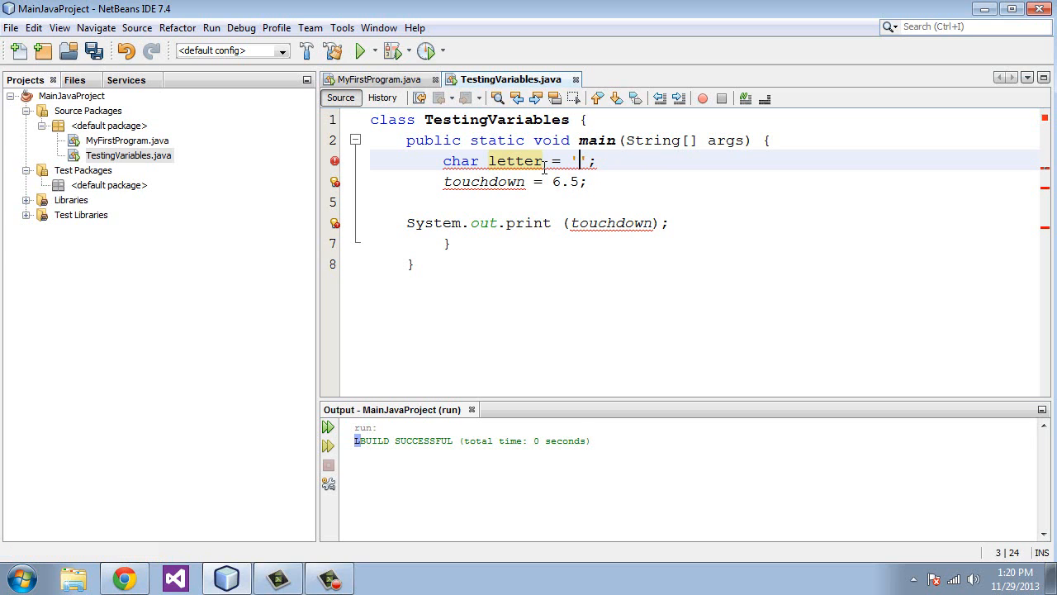
type("L")
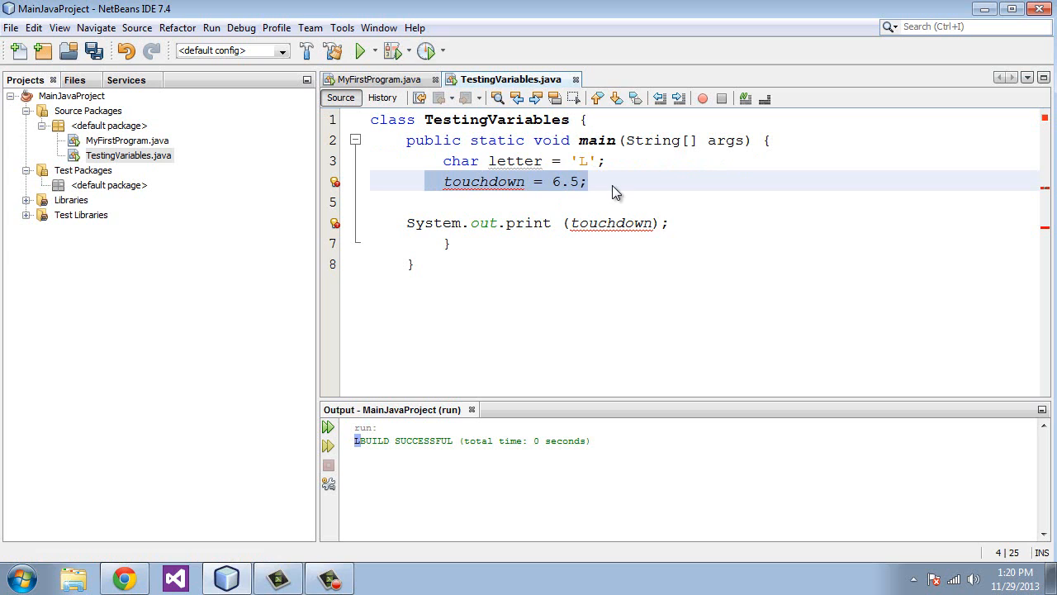
key("Delete")
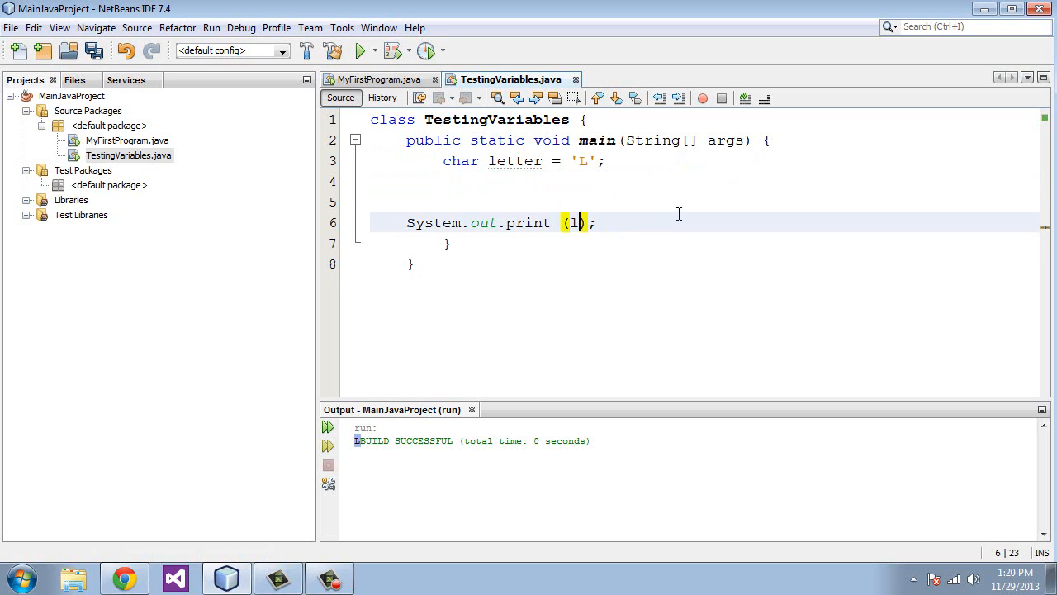
type("etter")
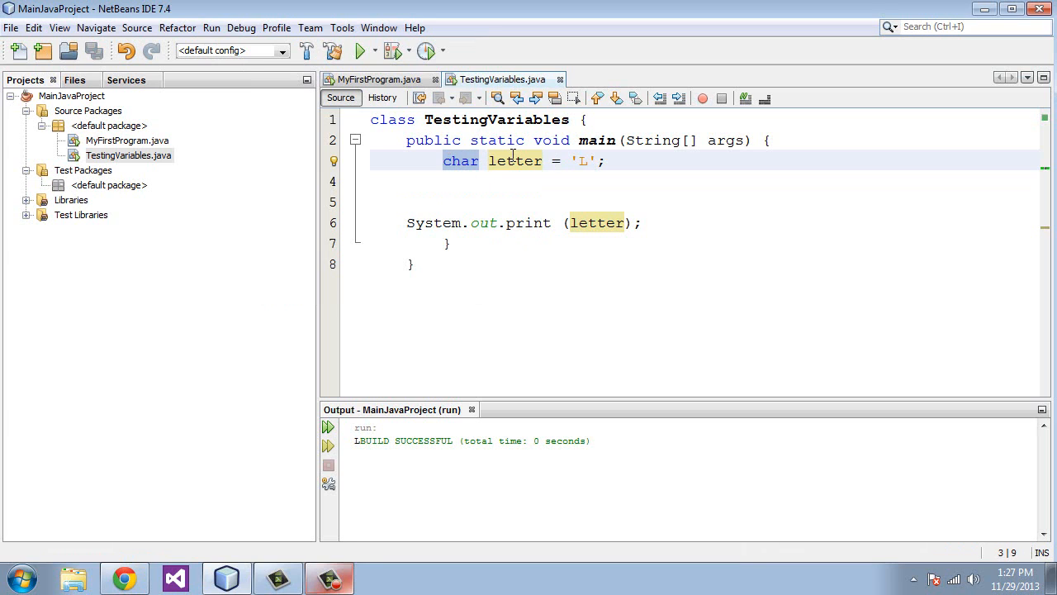
- Declare String sentence = "This is a sentence" and print sentence instead of letter
type("st")
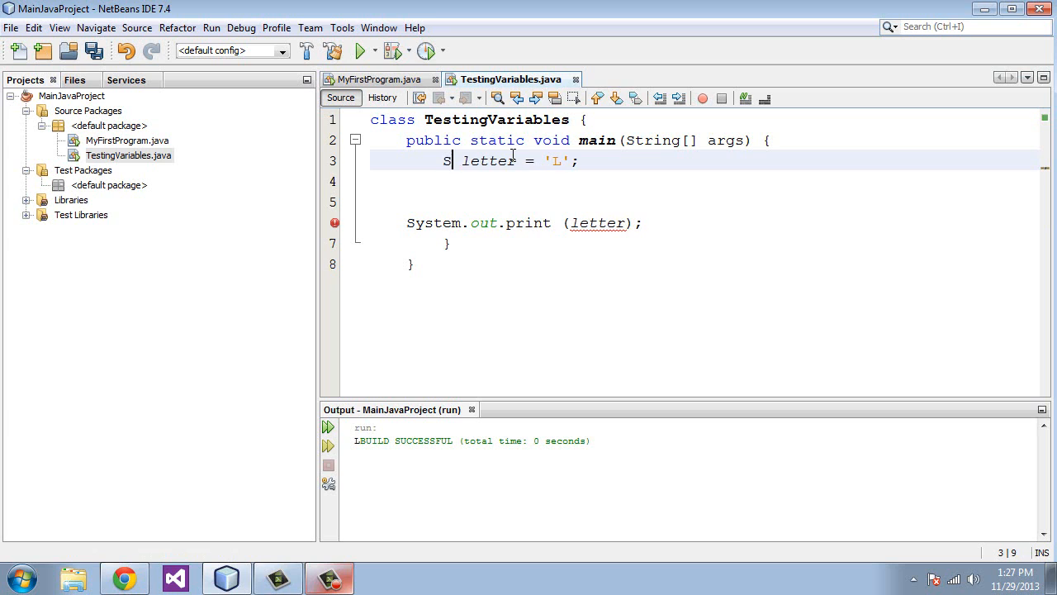
type("tring")
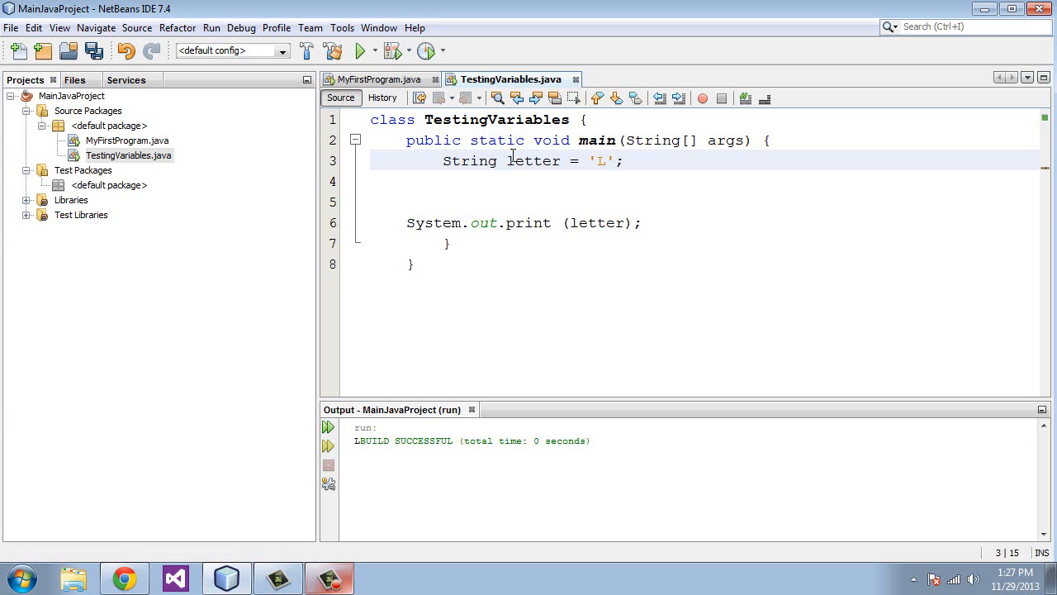
type("sentence")
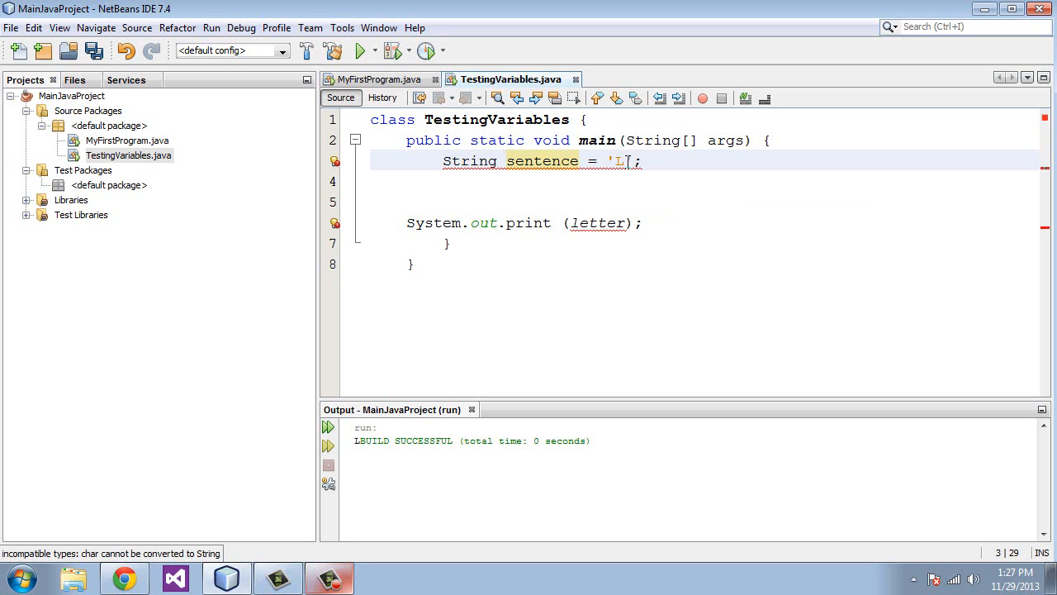
type("T")
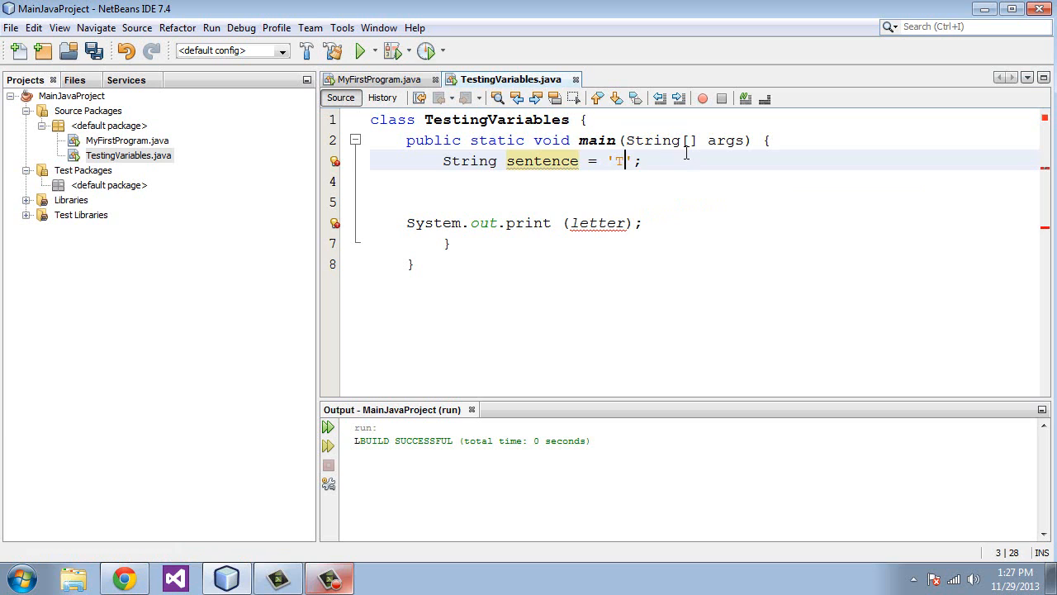
type("his is a sent")
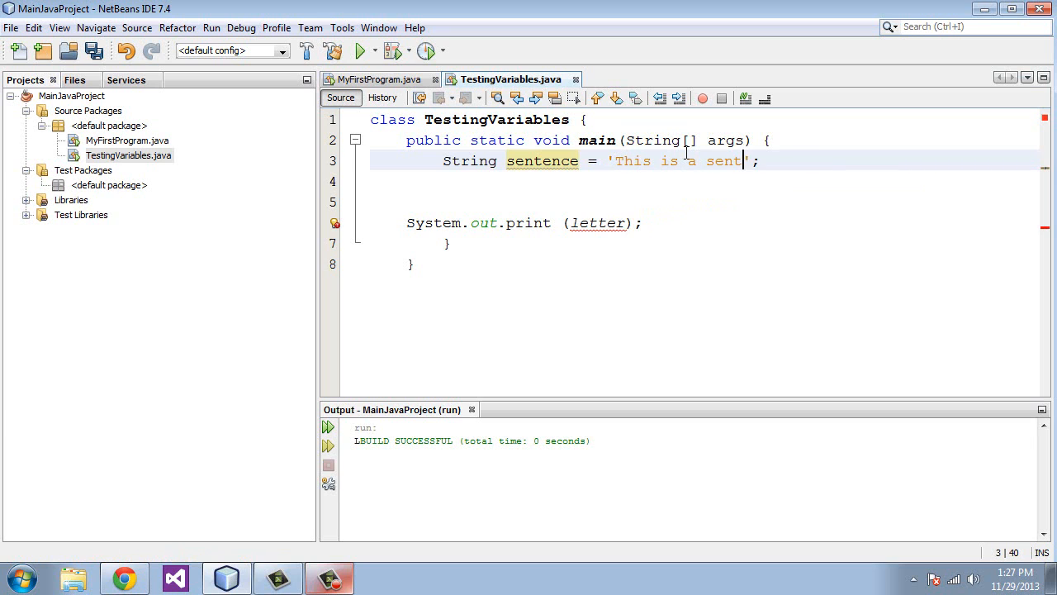
type("ence'")
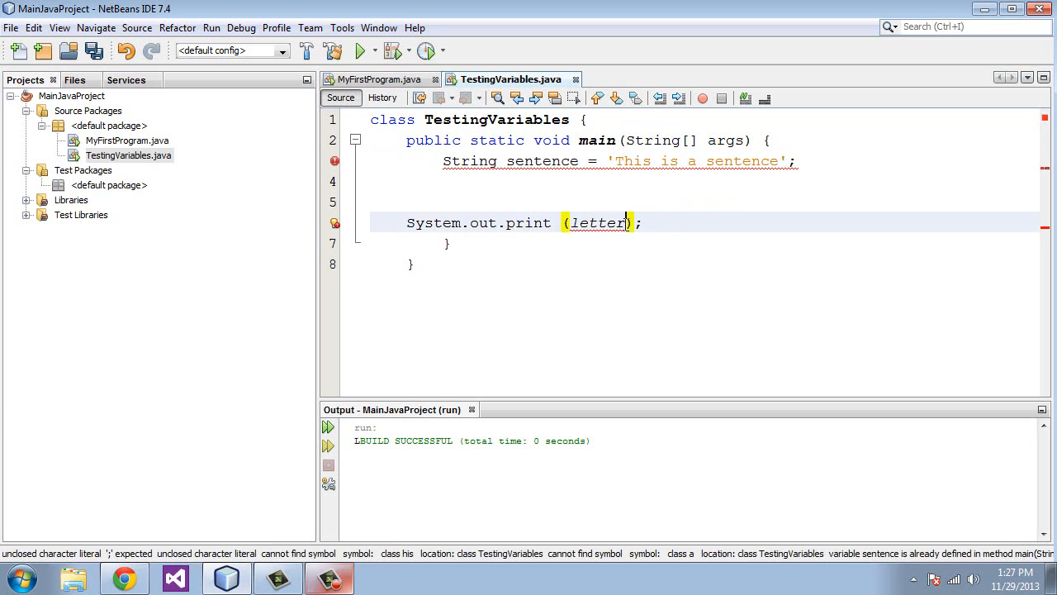
double_click(597, 222)
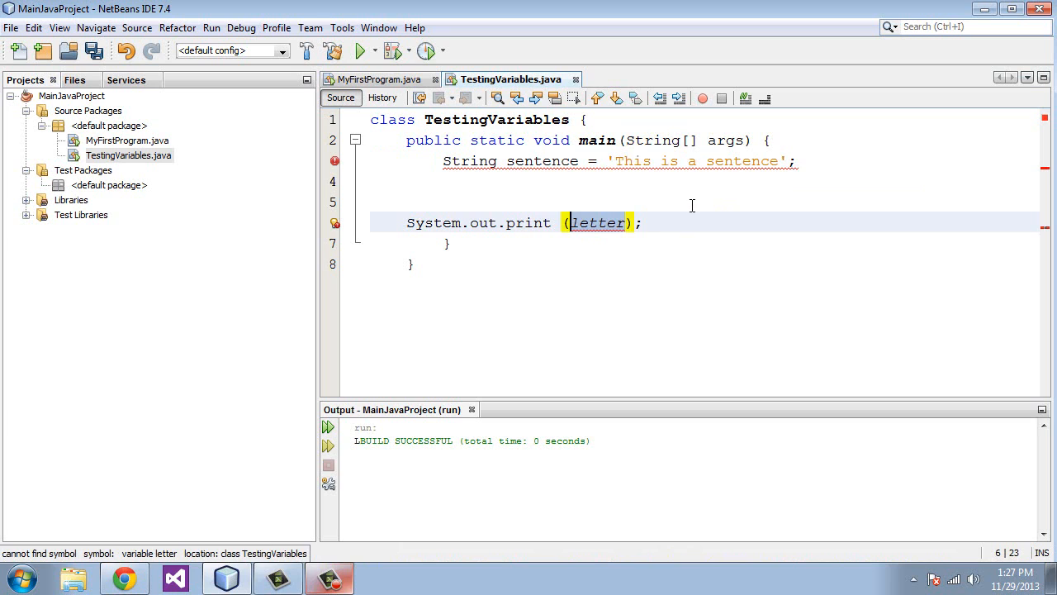
type("sentence")
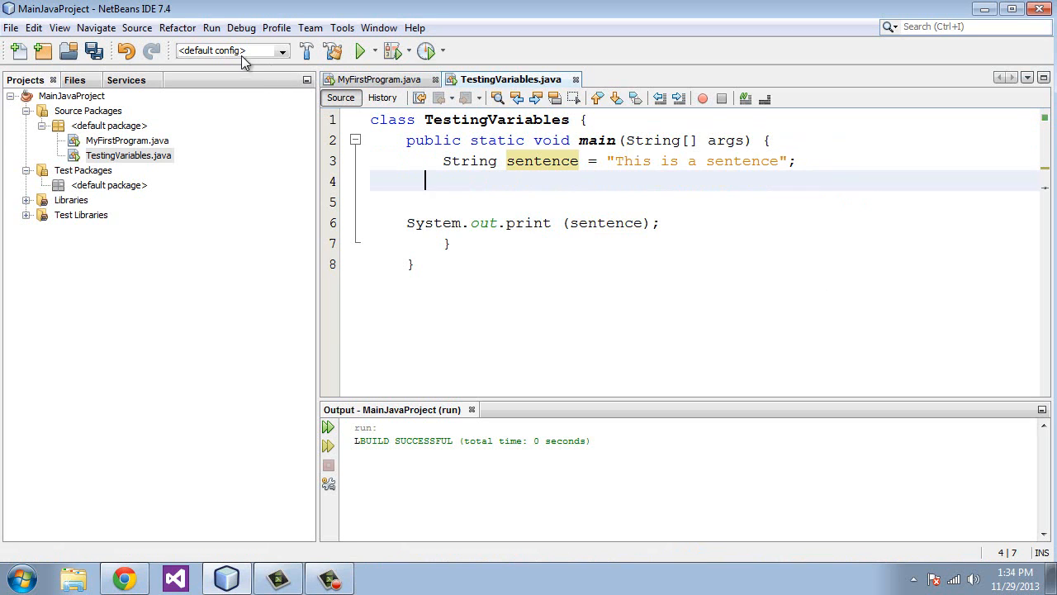
- Save and run the file, then highlight 'This is a sentence' in the Output window
key("ctrl+s")
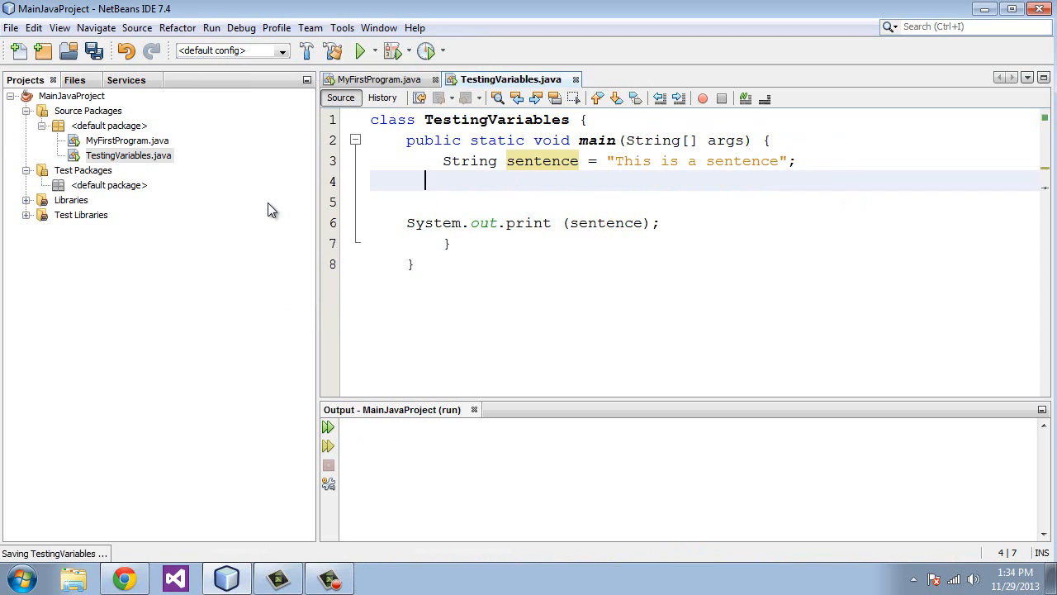
left_click(361, 51)
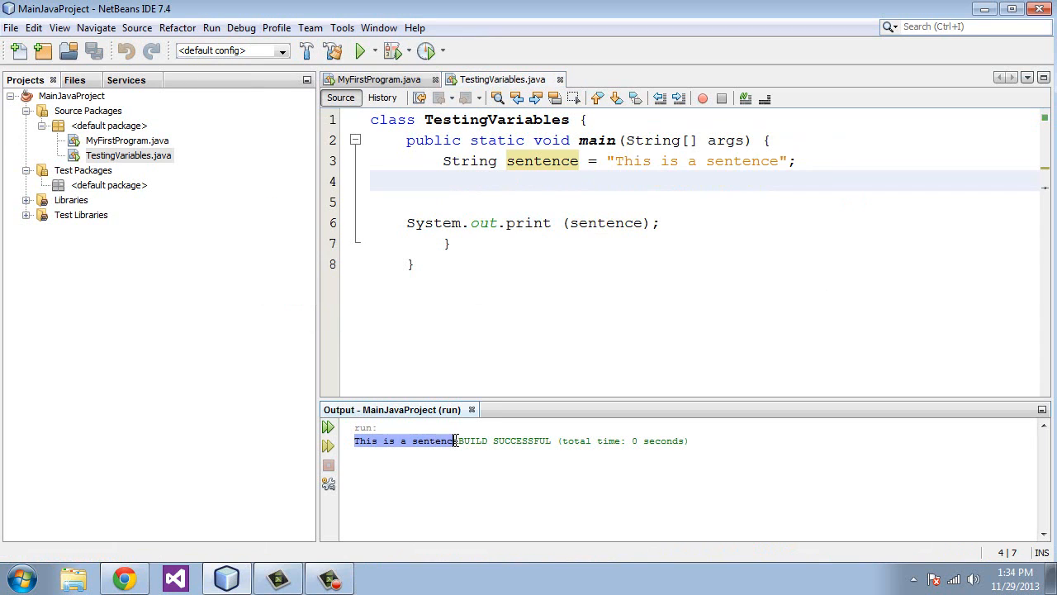
mouse_move(535, 314)
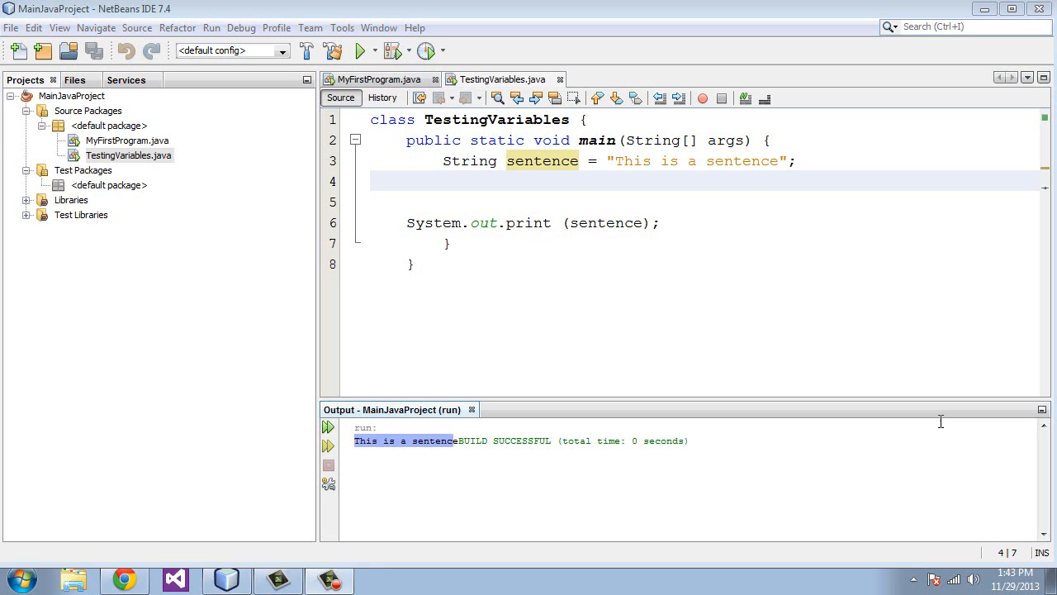
mouse_move(525, 169)
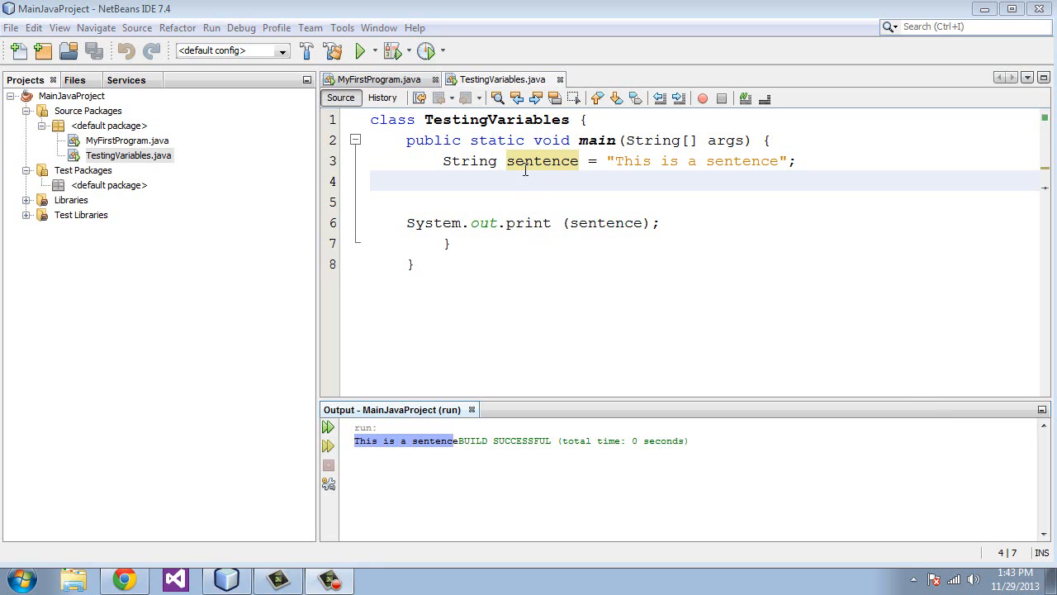
mouse_move(494, 160)
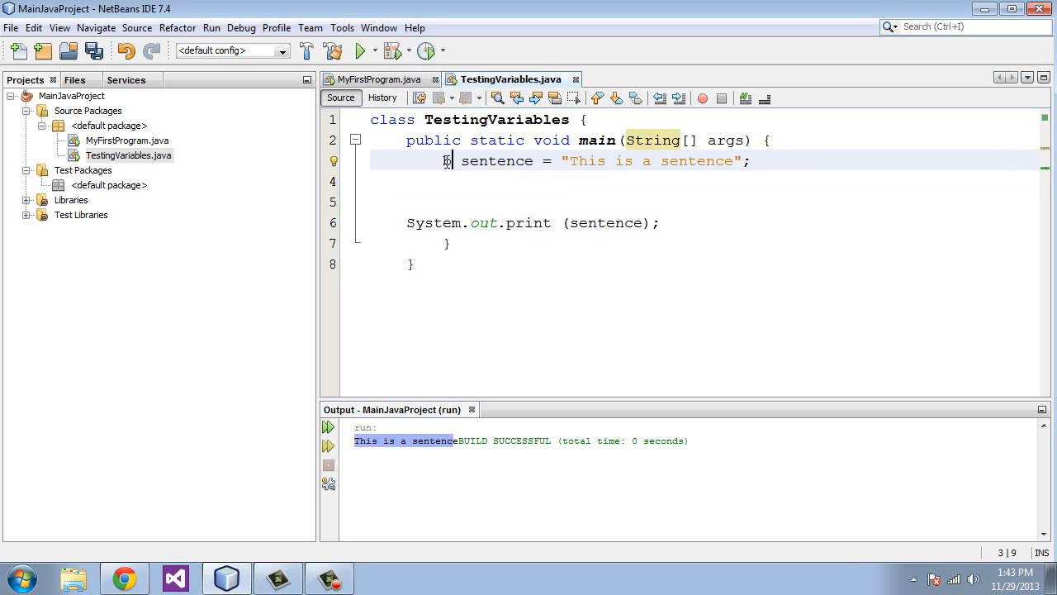
- Change line 3's type to boolean and rename the variable to homerun
type("bool")
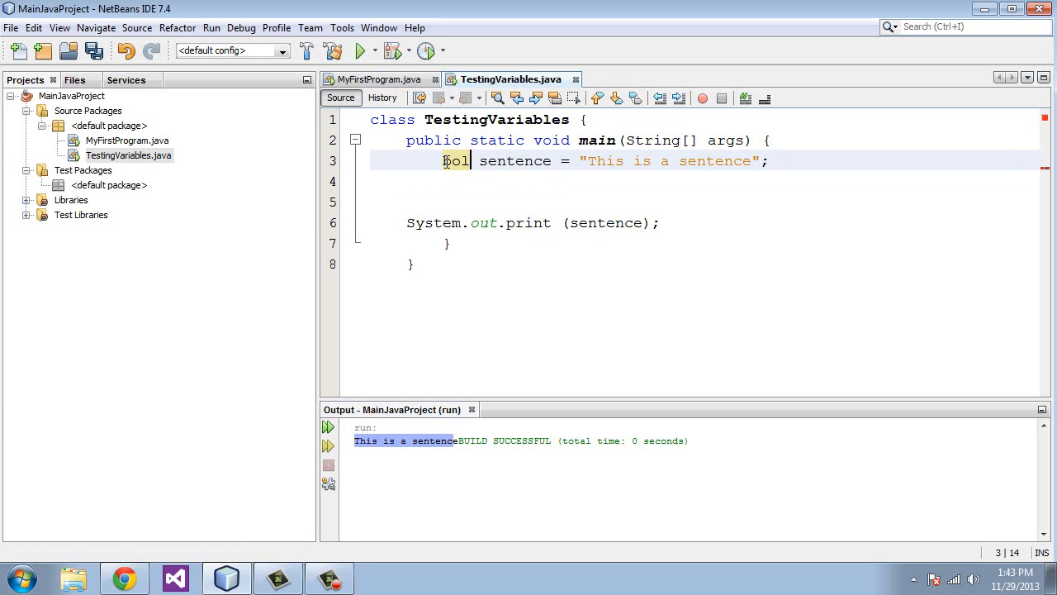
type("oolean")
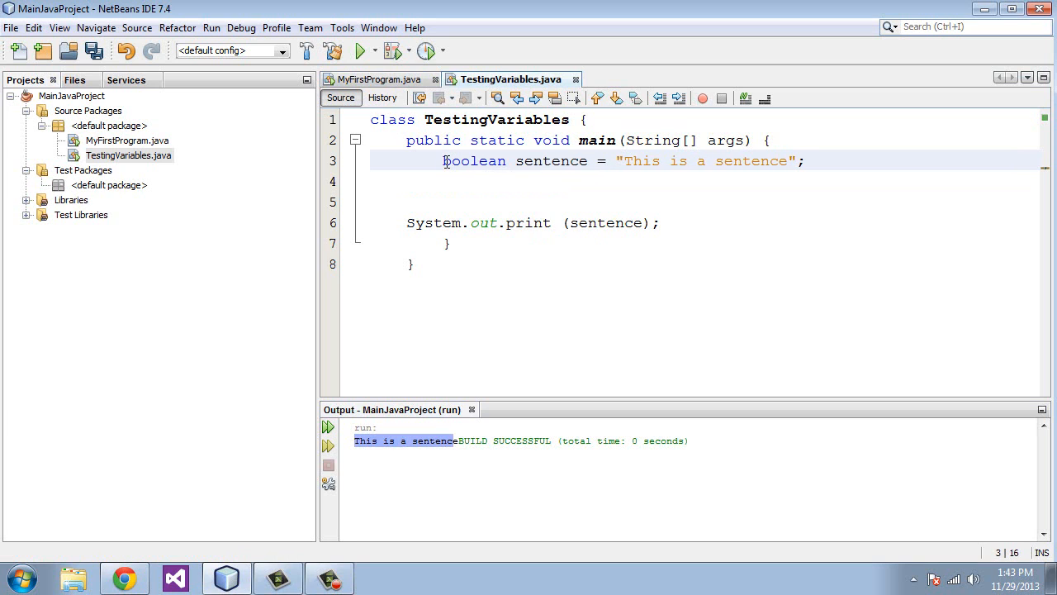
type("homeru")
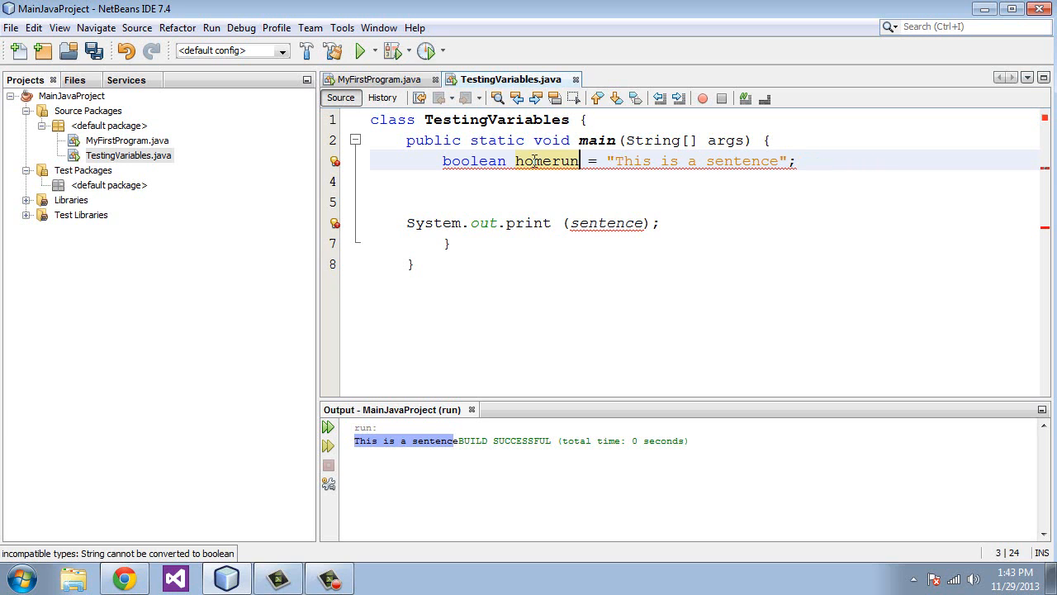
- Try false and 123 as the boolean's value, then settle on true
type("fal")
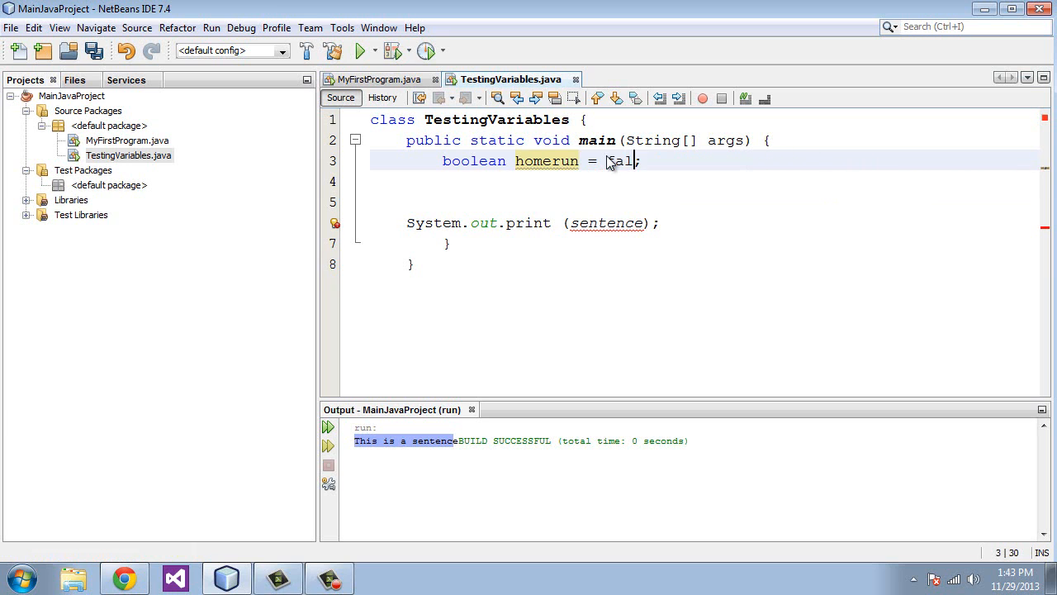
type("se")
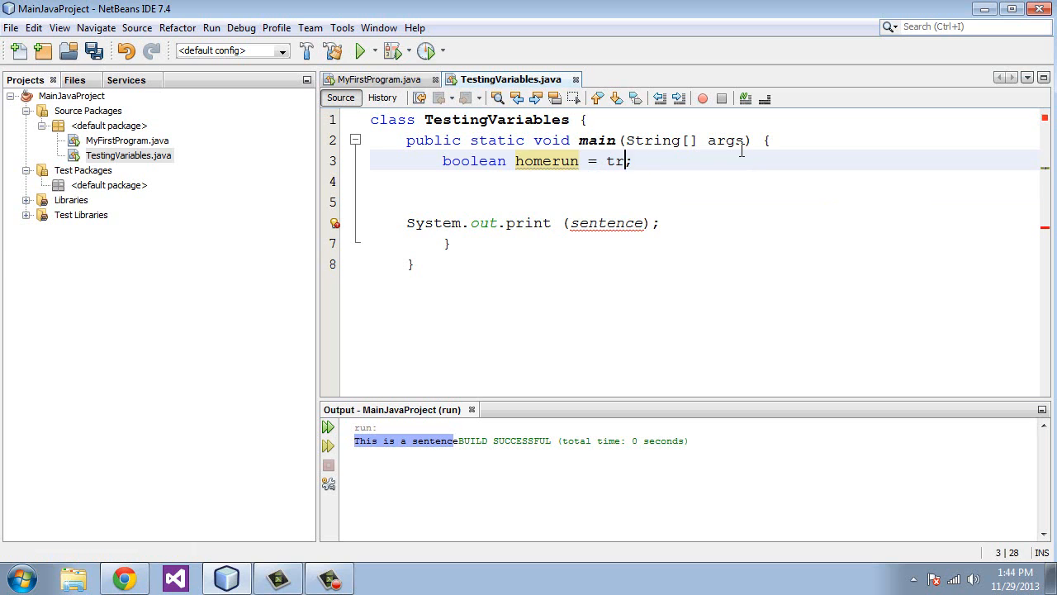
type("ue==")
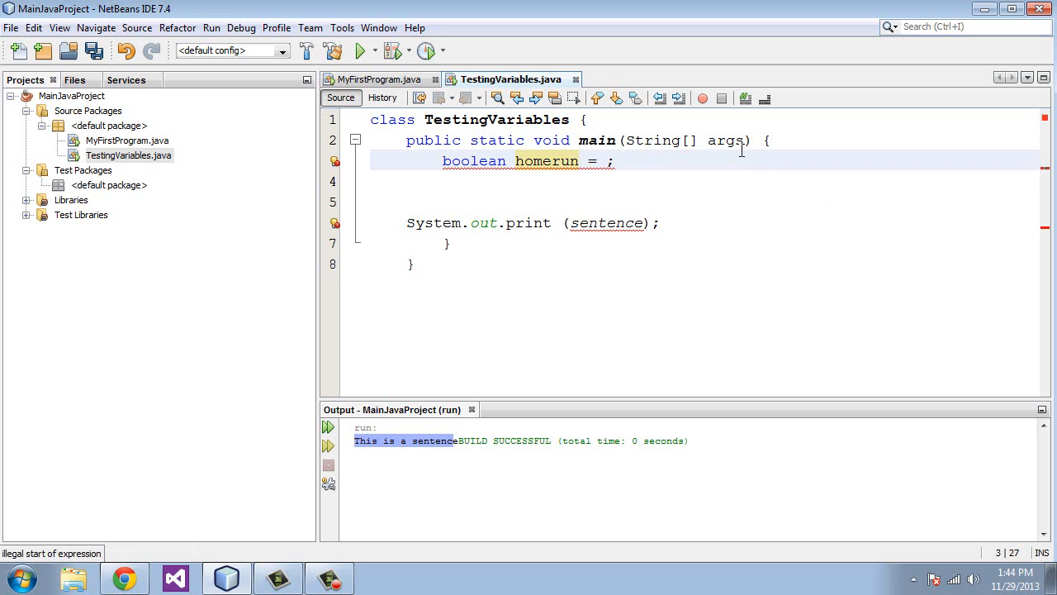
type("123")
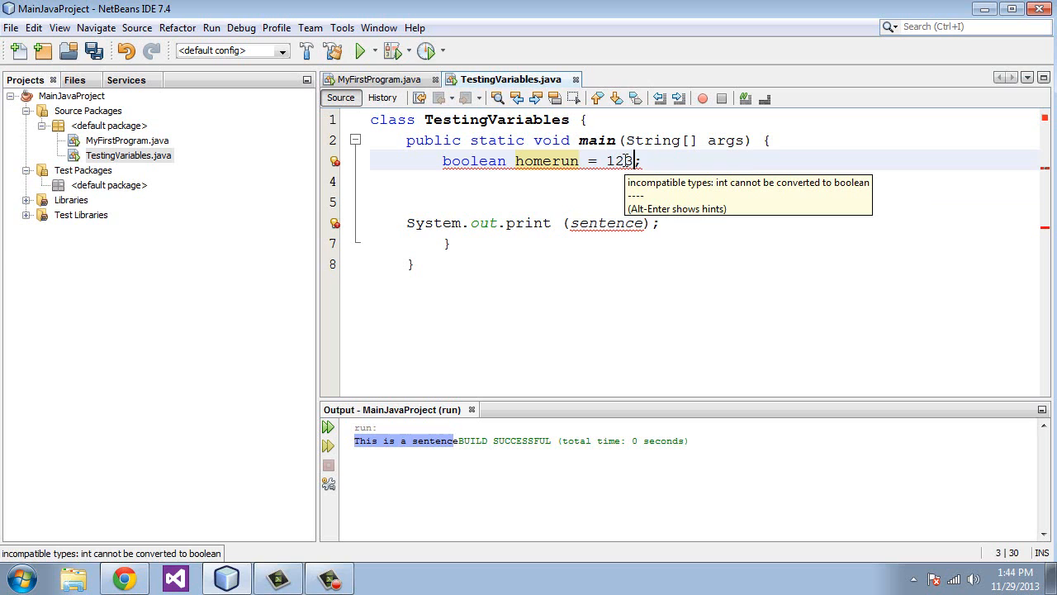
mouse_move(623, 161)
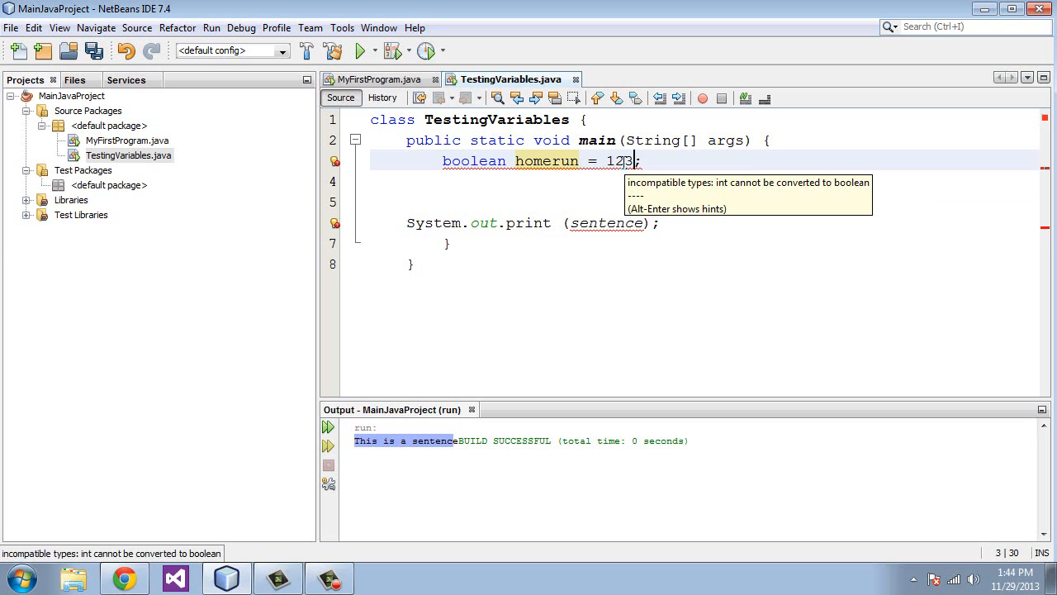
type("t")
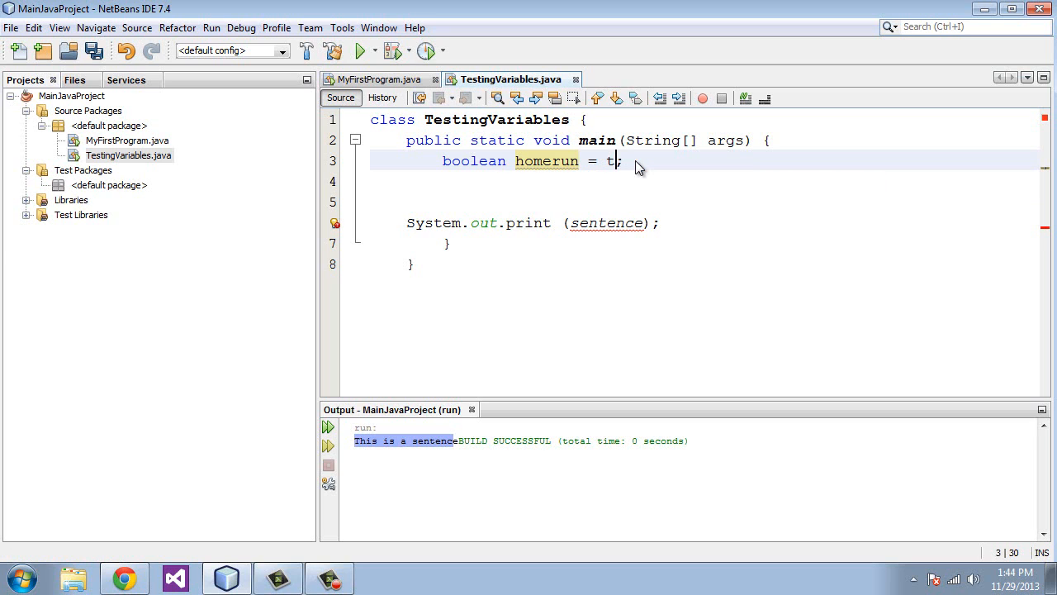
type("rue")
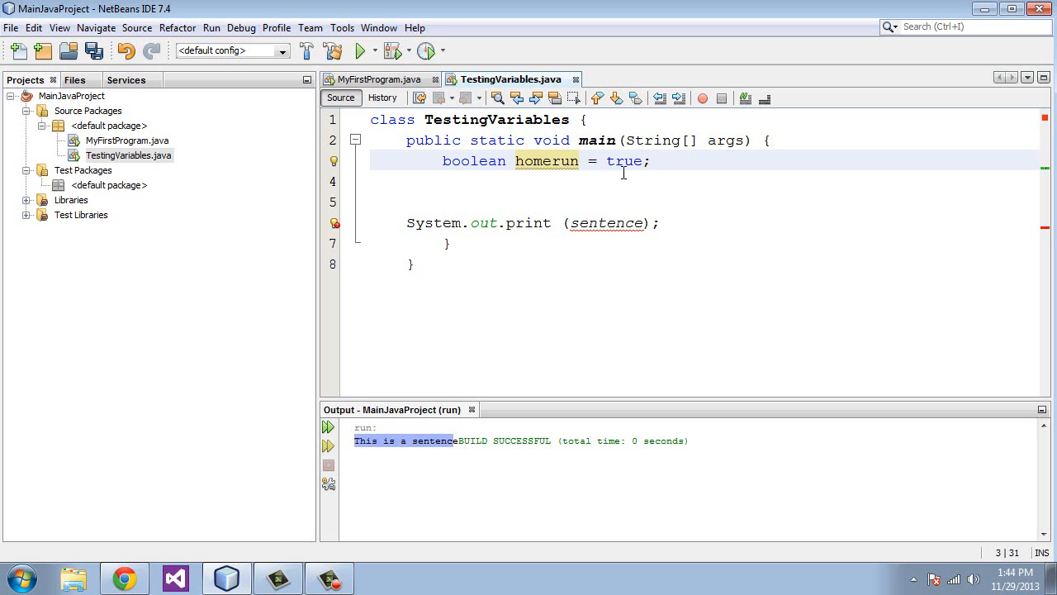
left_click(644, 161)
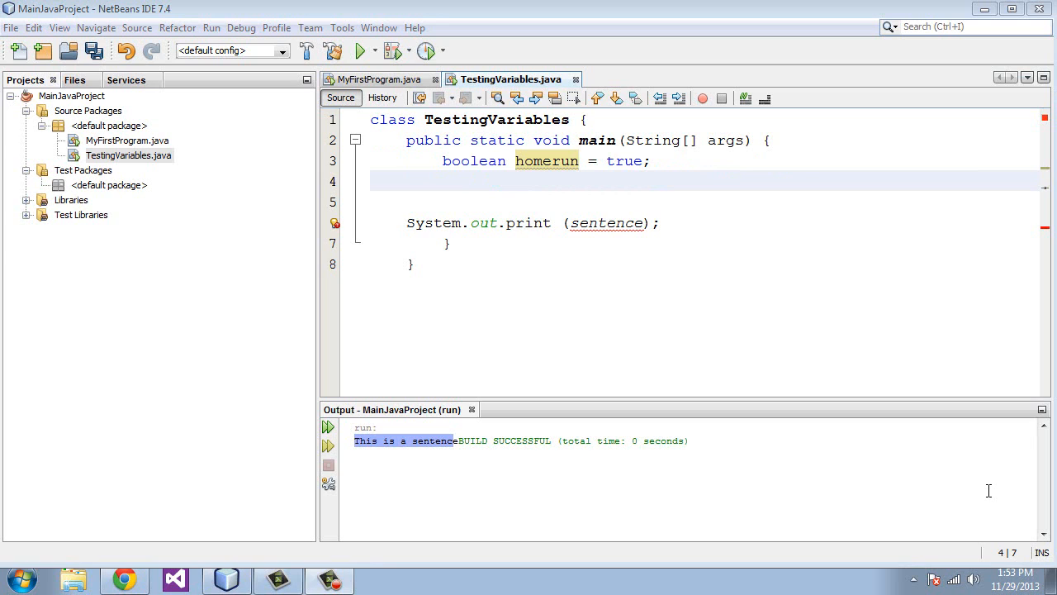
mouse_move(565, 187)
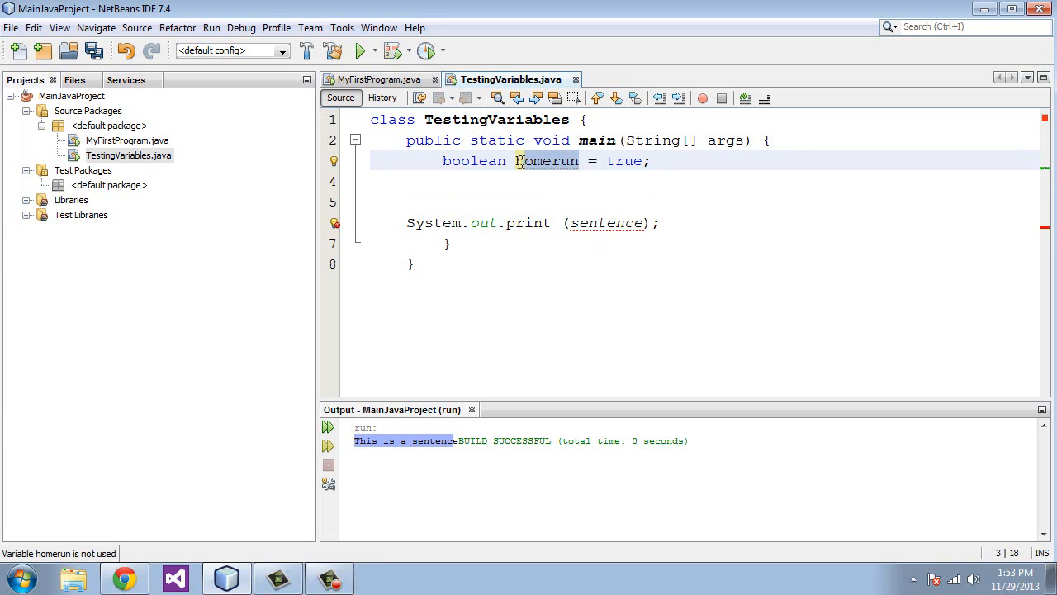
- Rename the boolean to camelCase homeRuns and print homeRuns instead of sentence
type("basehits")
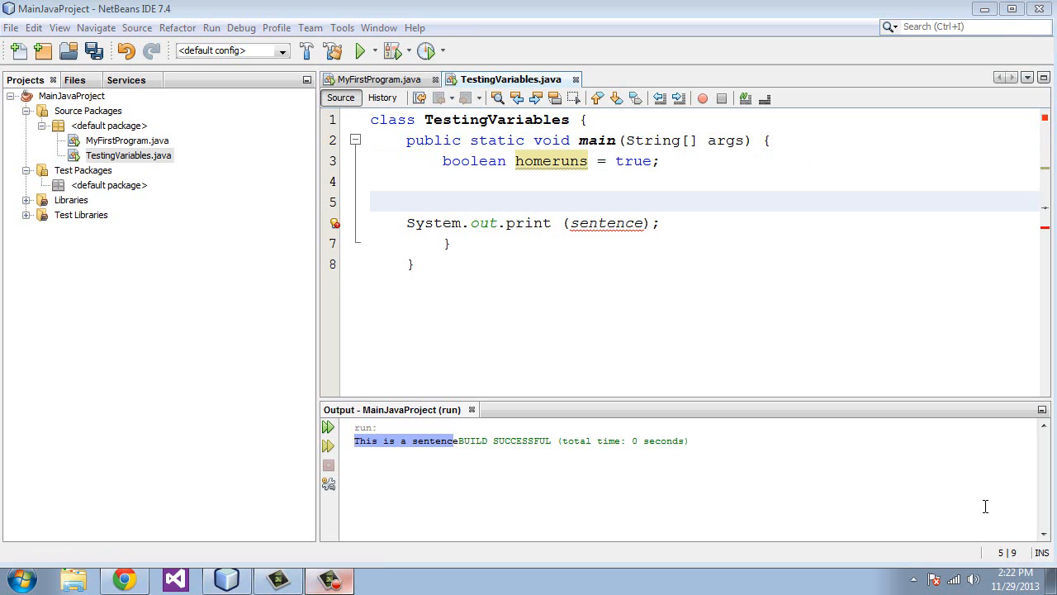
left_click(583, 160)
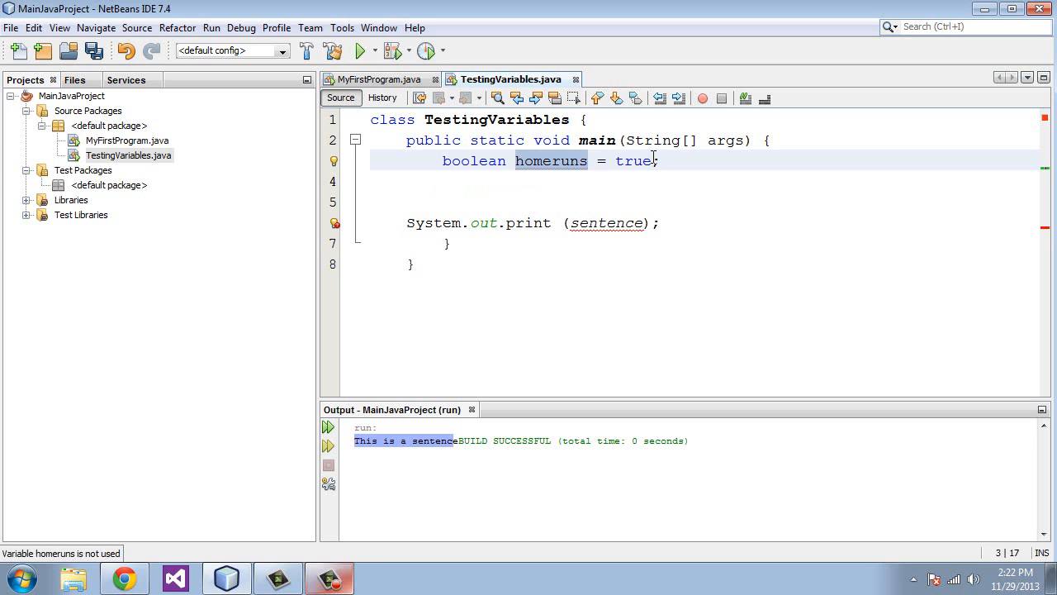
key("BackSpace")
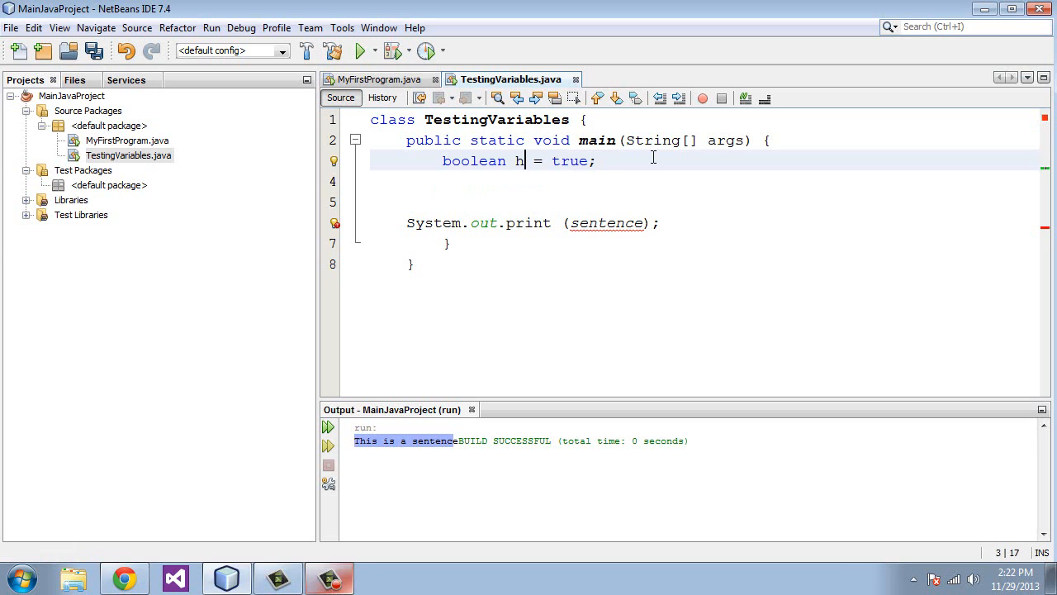
type("omeRuns")
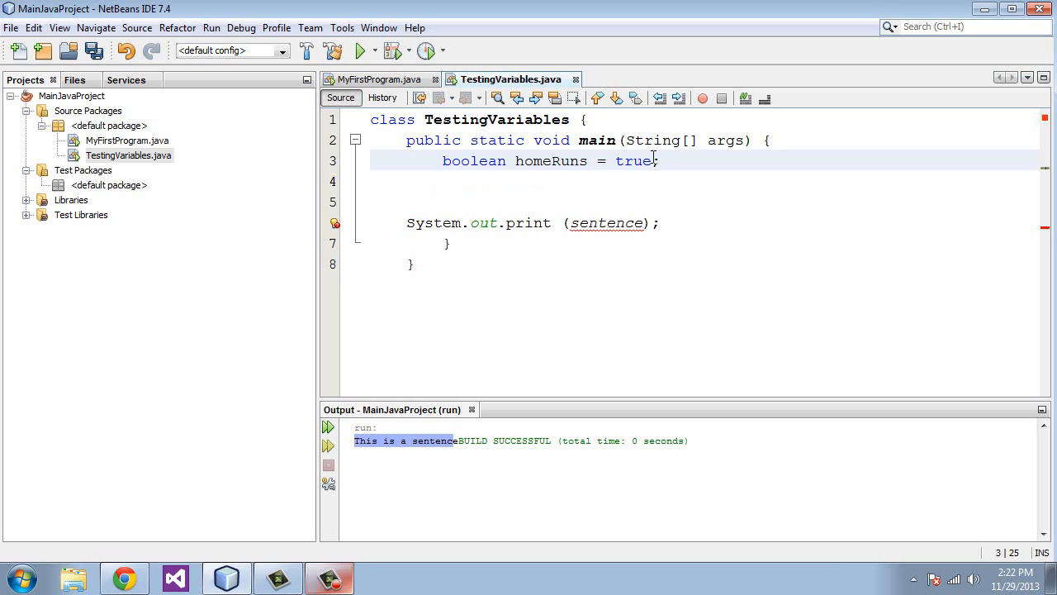
double_click(551, 161)
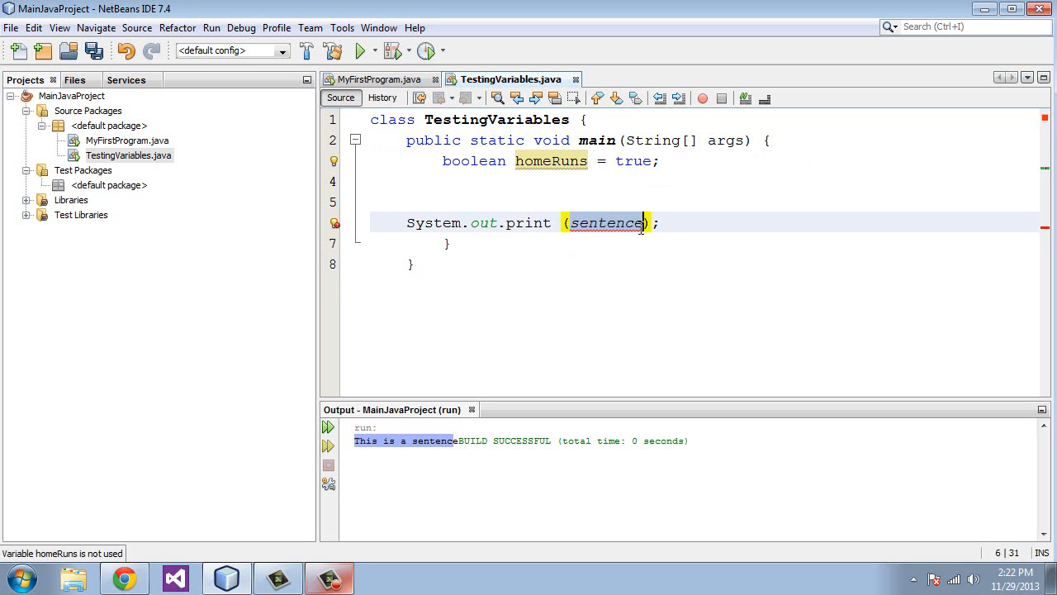
type("homeRun")
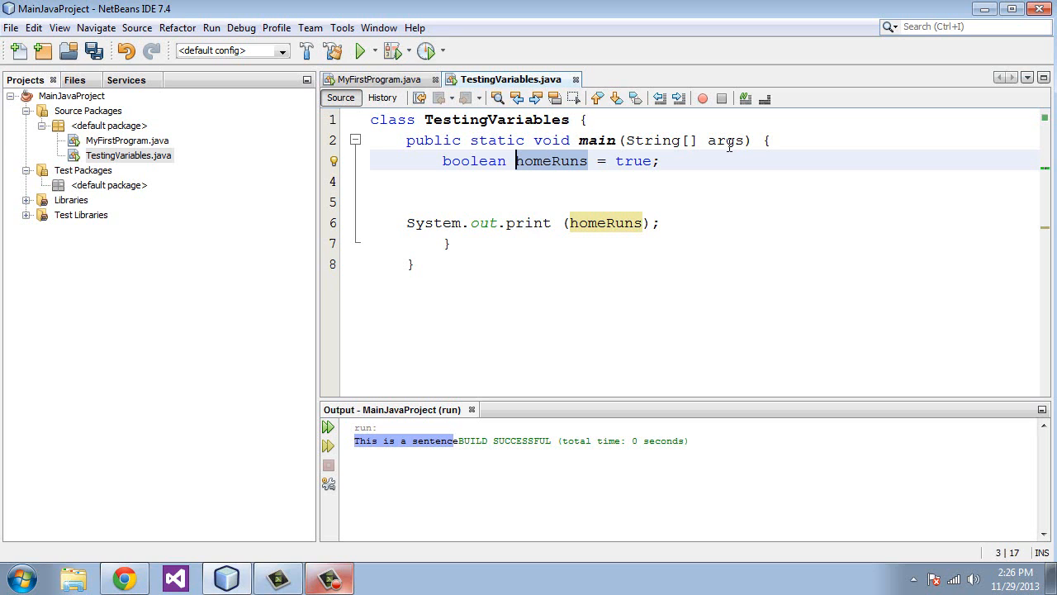
- Rename the homeRuns boolean to alltimeleaders
left_click(516, 160)
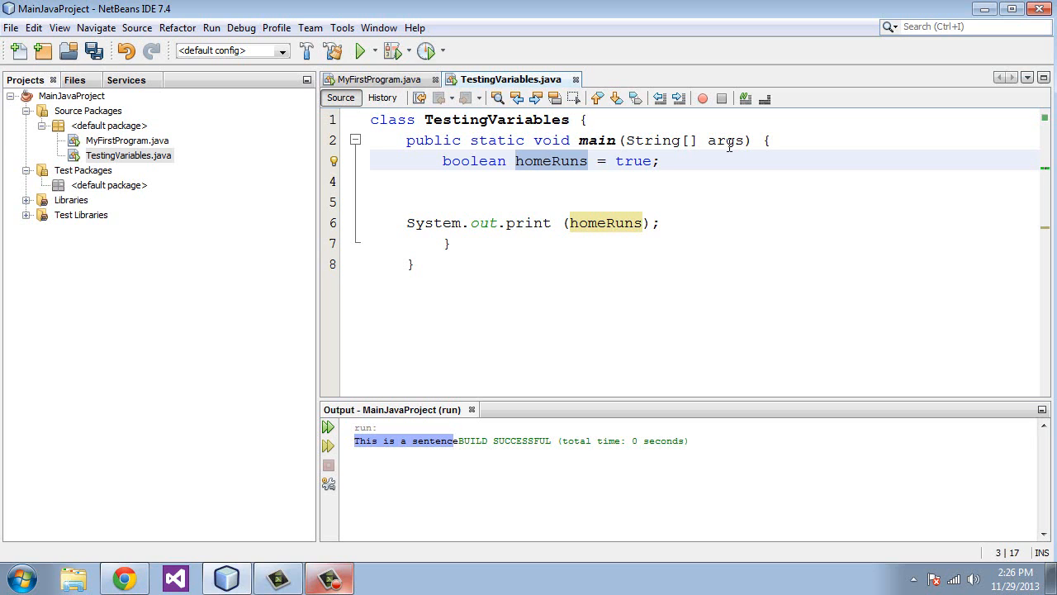
left_click(516, 160)
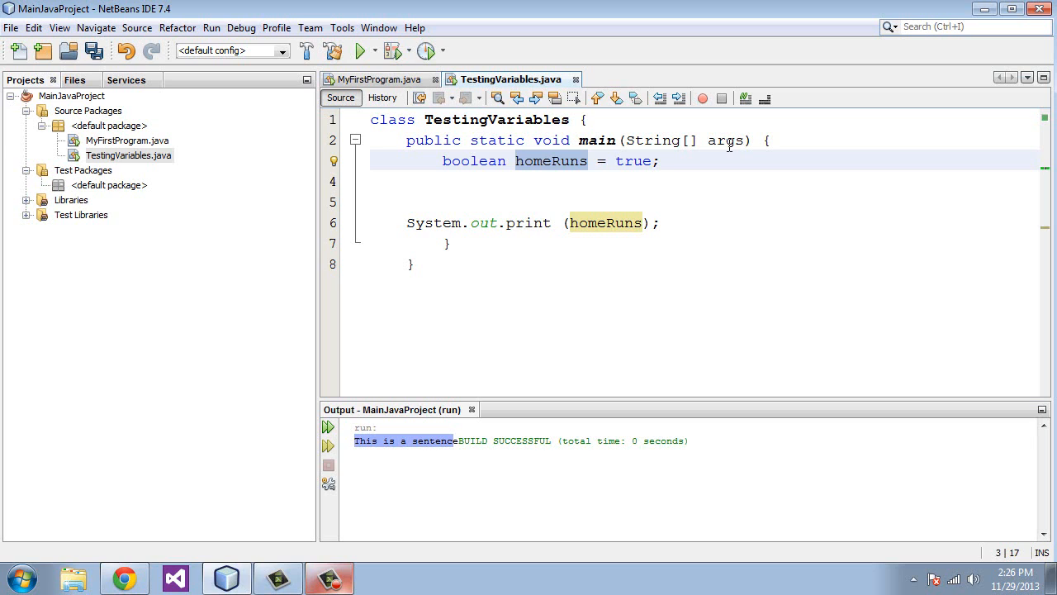
type("all")
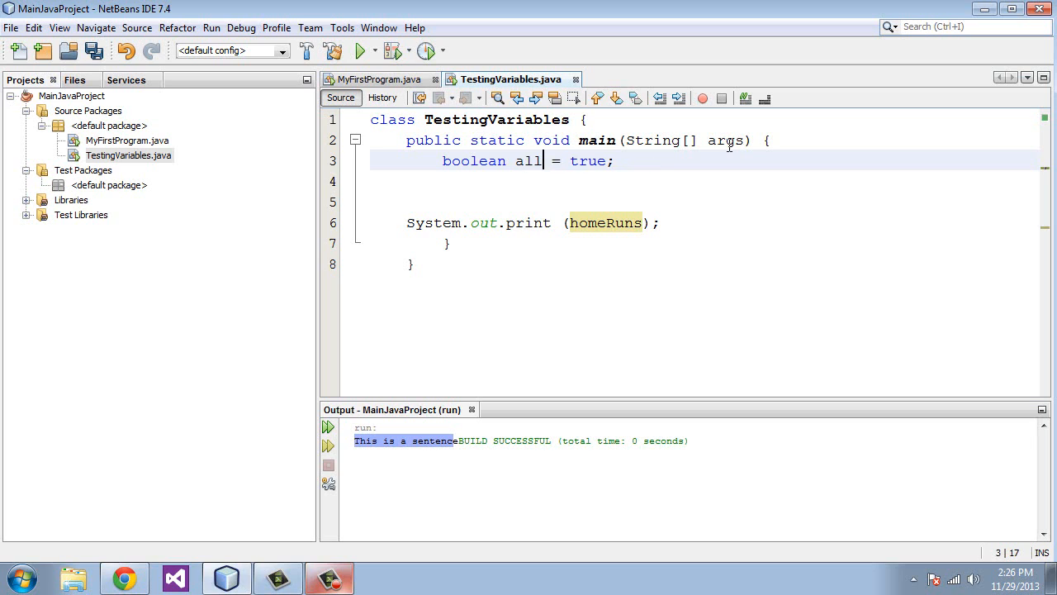
type("ti")
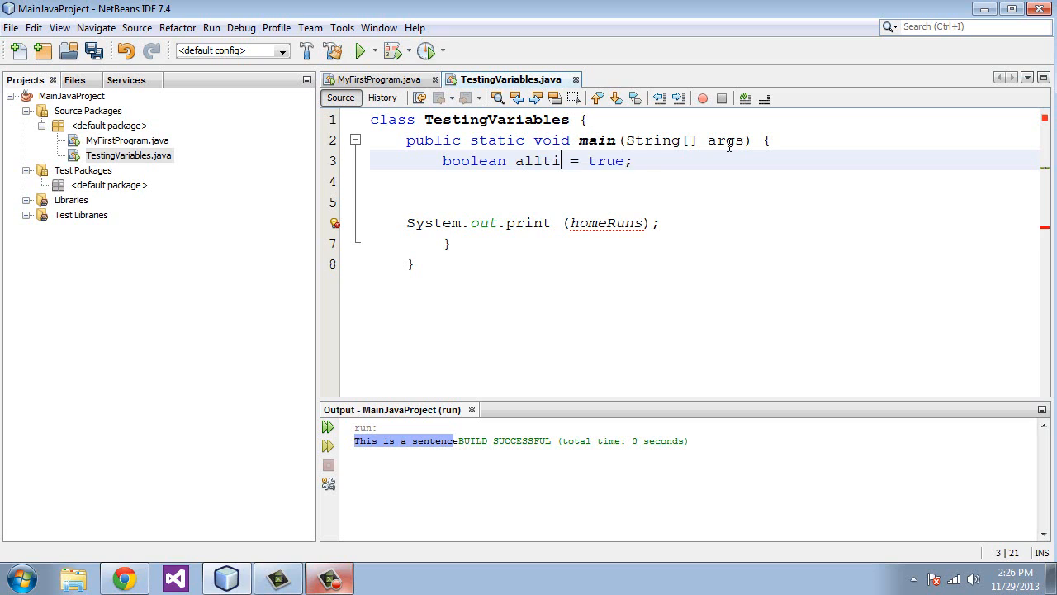
type("meleader")
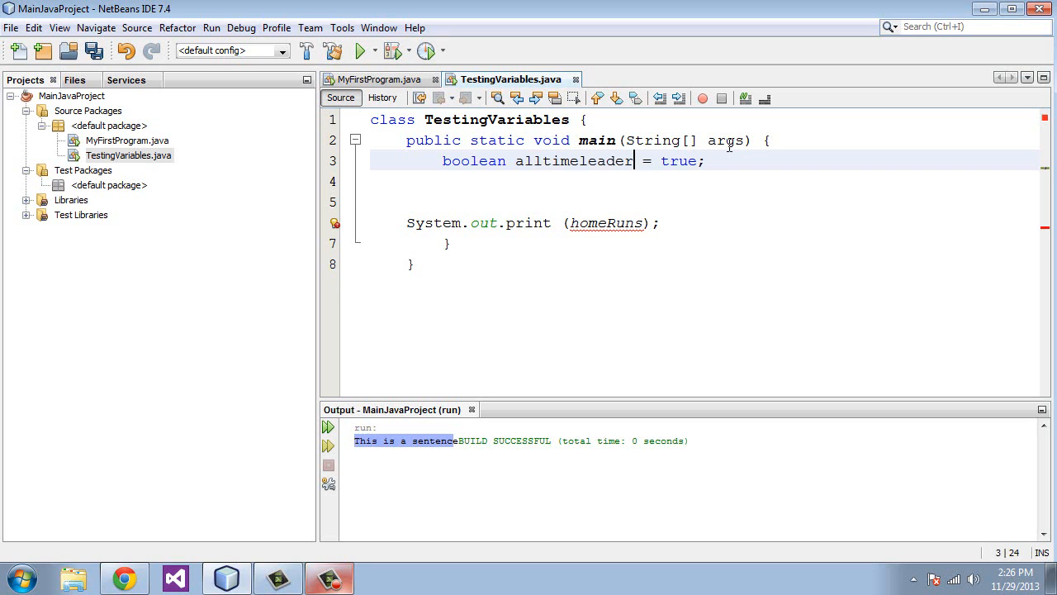
type("s")
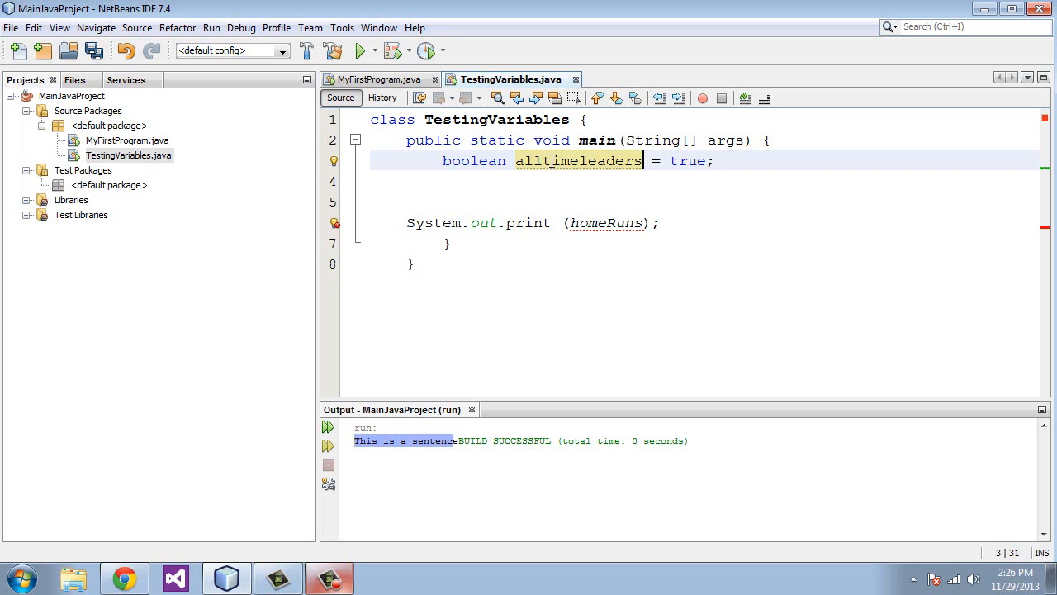
- Capitalise the name as allTimeLeaders and insert a hyphen, triggering the ';' expected error
left_click(547, 160)
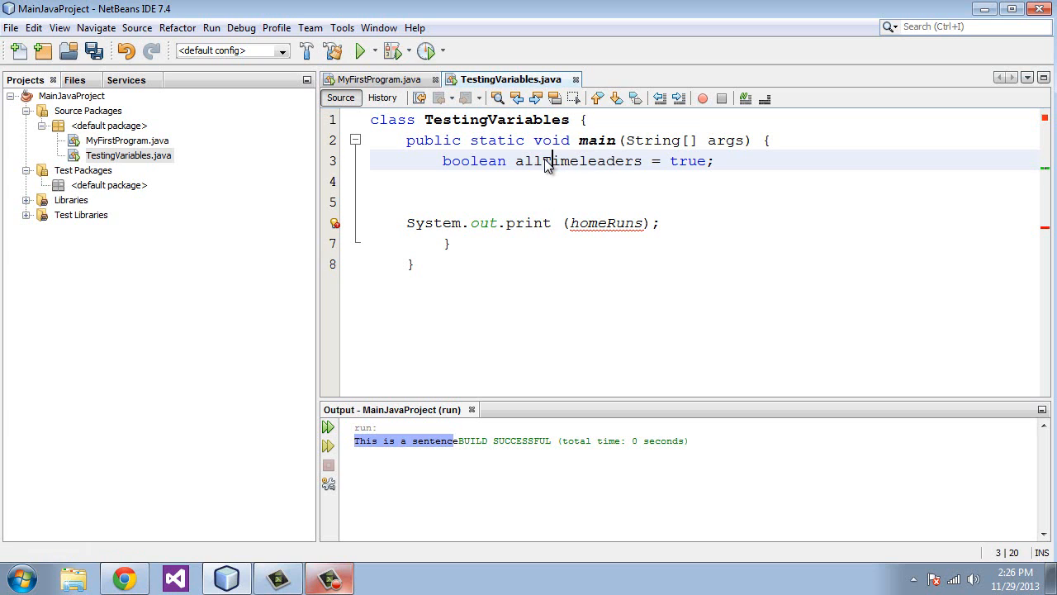
double_click(578, 160)
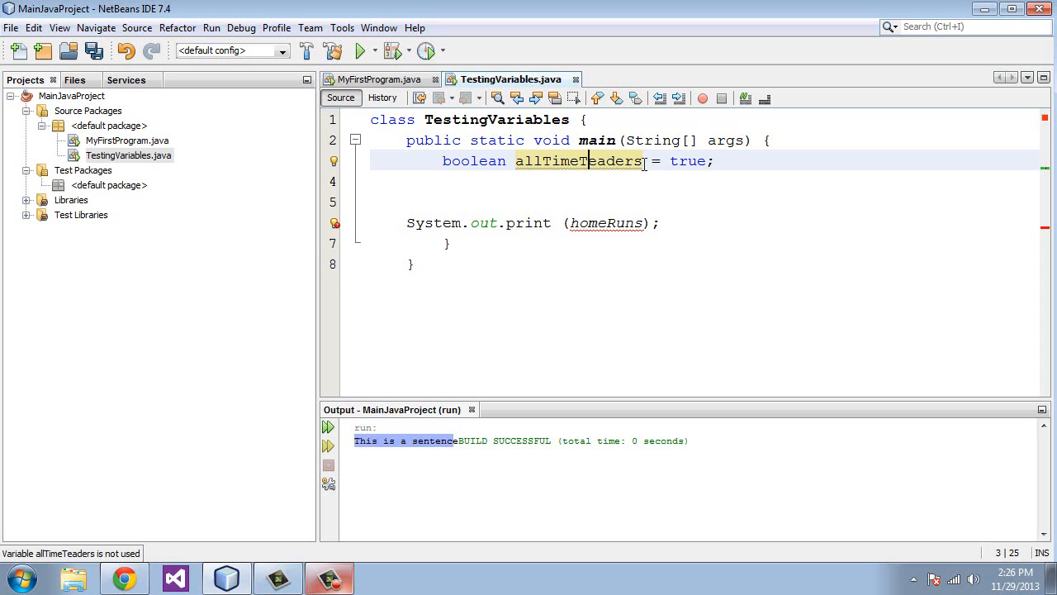
key("Backspace")
type("L")
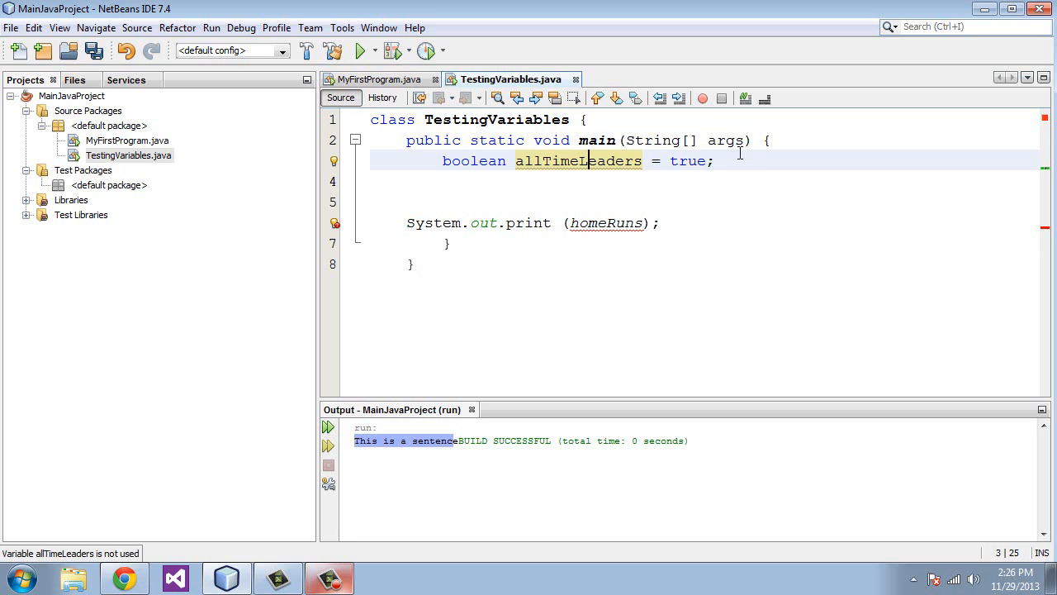
mouse_move(570, 160)
type(" - ")
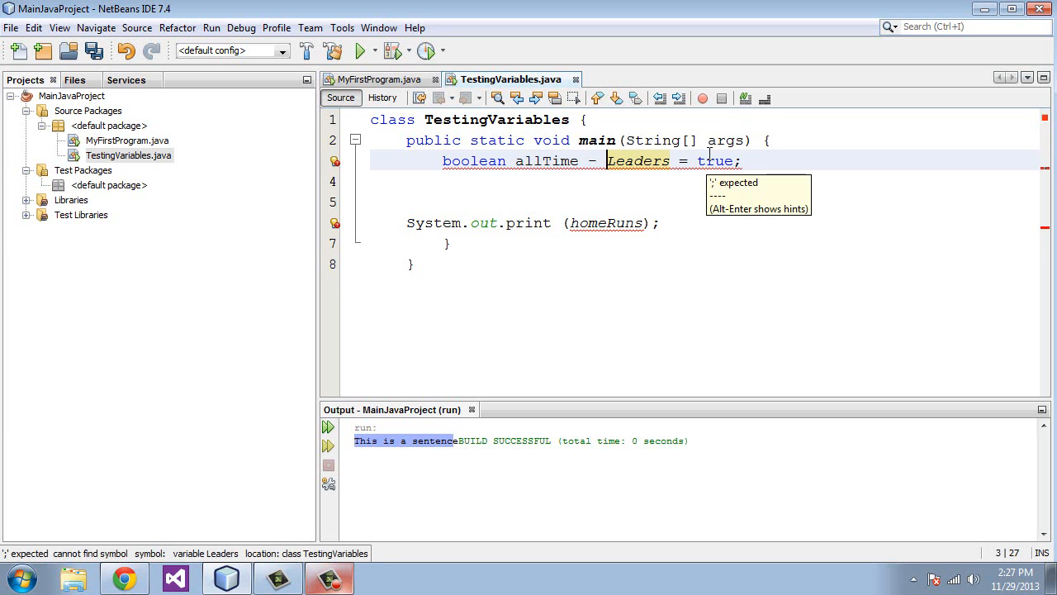
- Try allTime_Leaders with an underscore, then remove it to restore error-free allTimeLeaders
key("Backspace")
type("_")
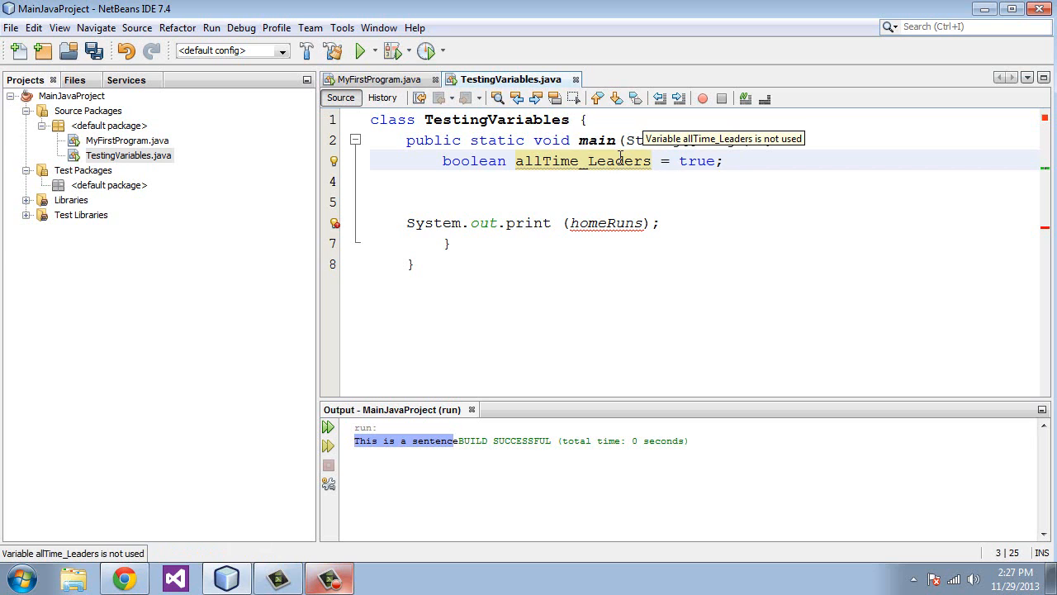
key("Backspace")
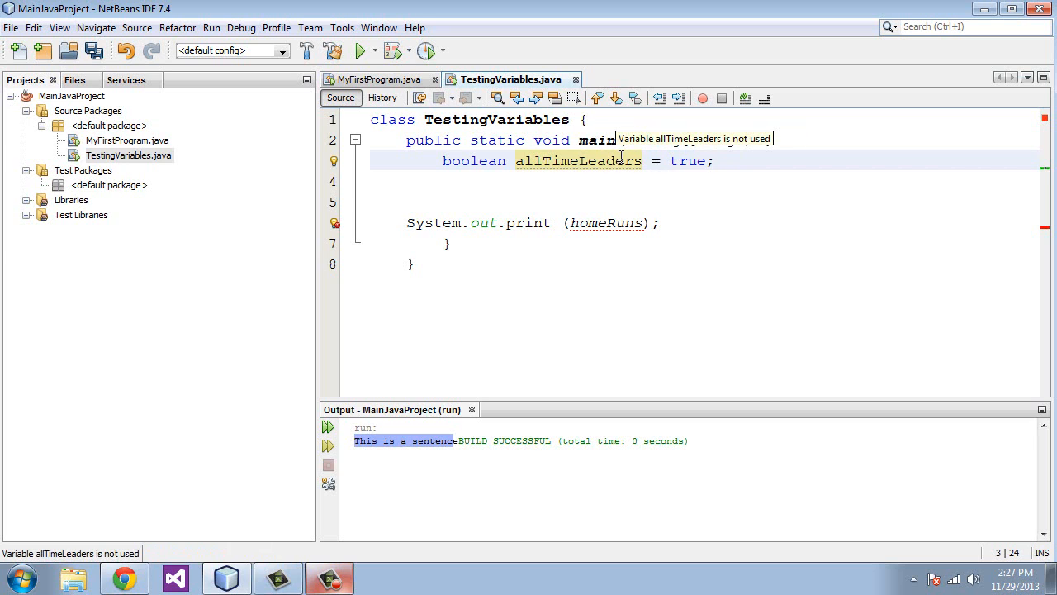
left_click(580, 161)
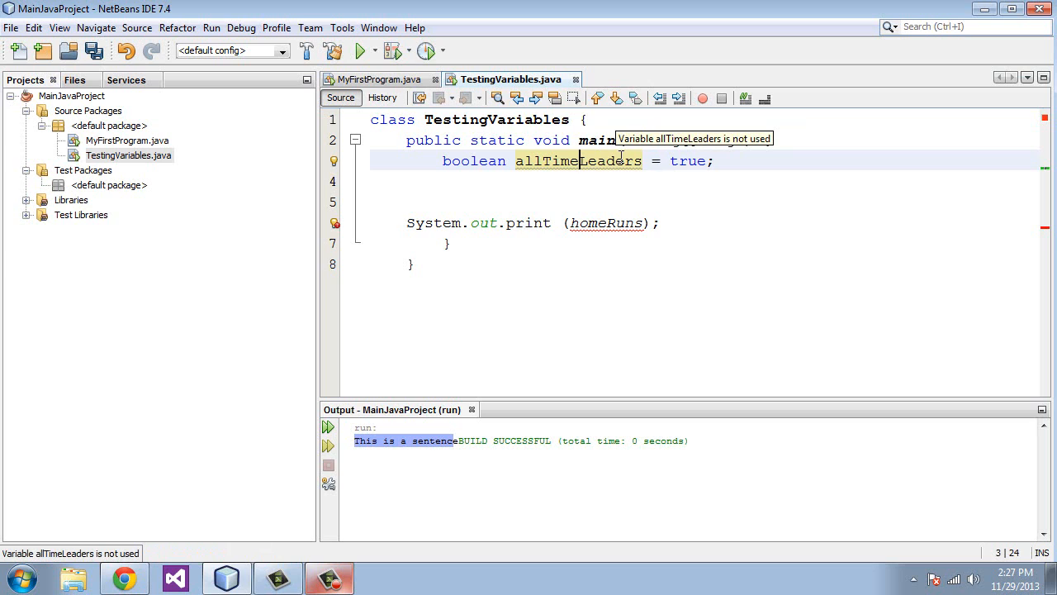